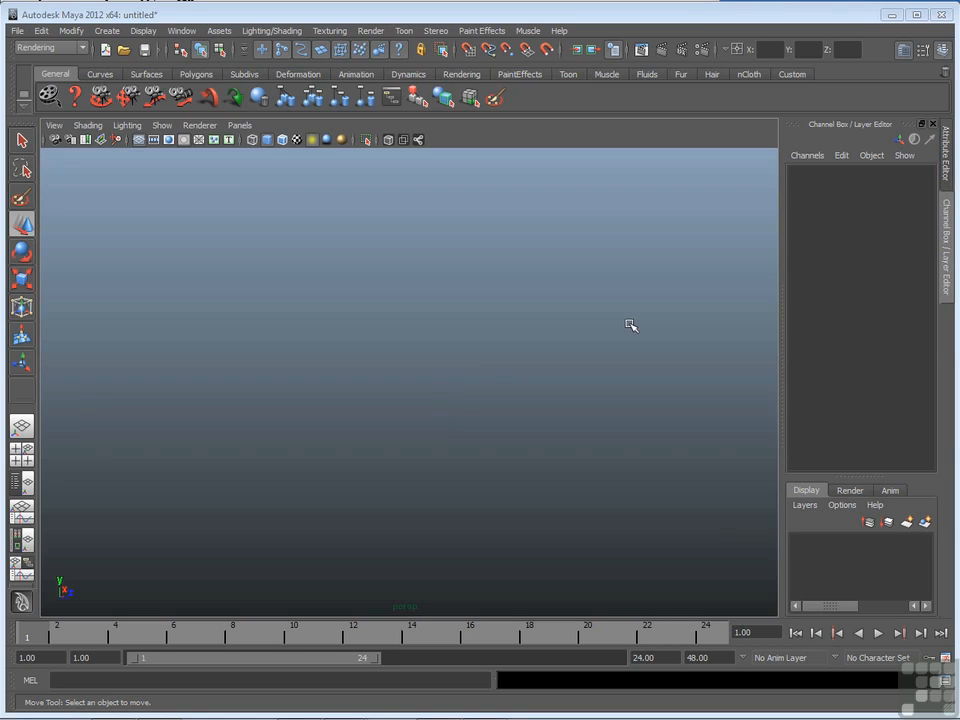
{"action": "mouse_move", "coordinate": [404, 236]}
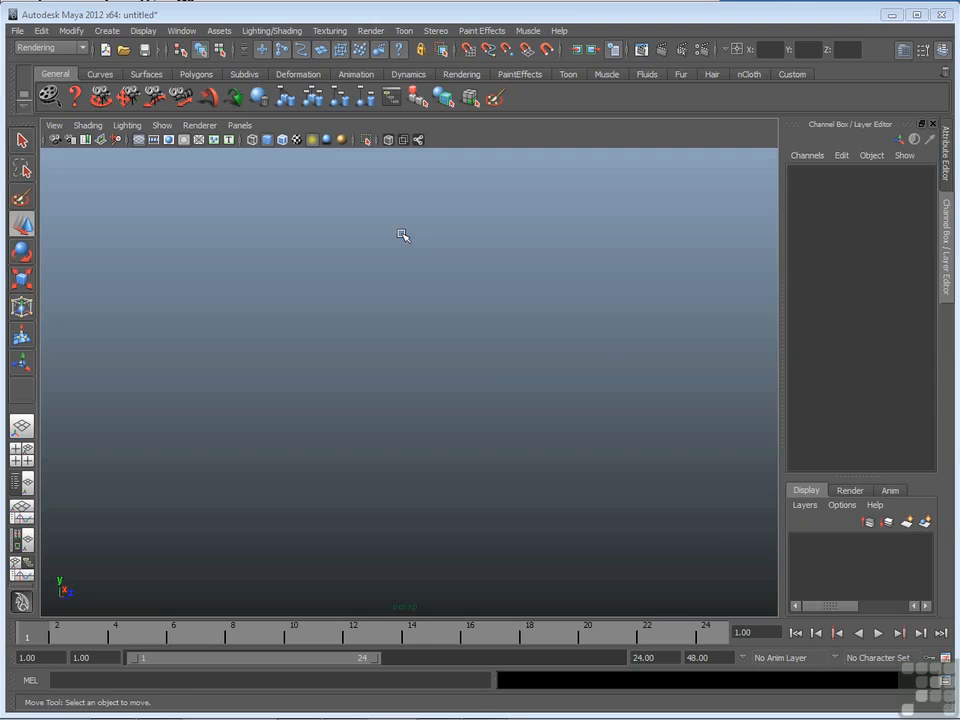
Step: Create a volume light and scale it uniformly to about 4.806
{"action": "left_click", "coordinate": [106, 30]}
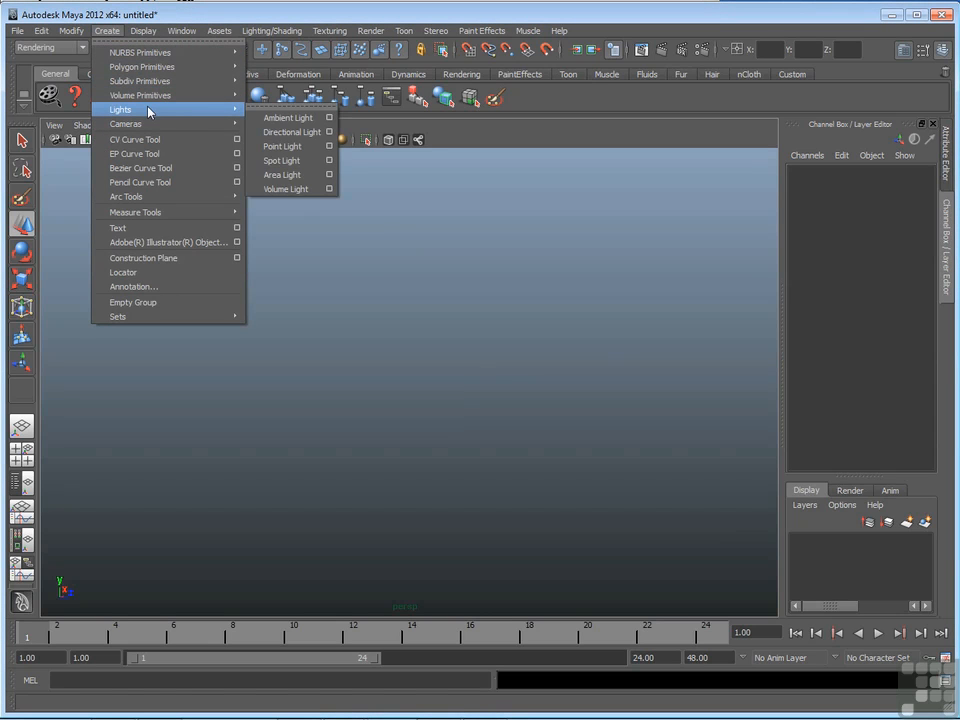
{"action": "left_click", "coordinate": [284, 188]}
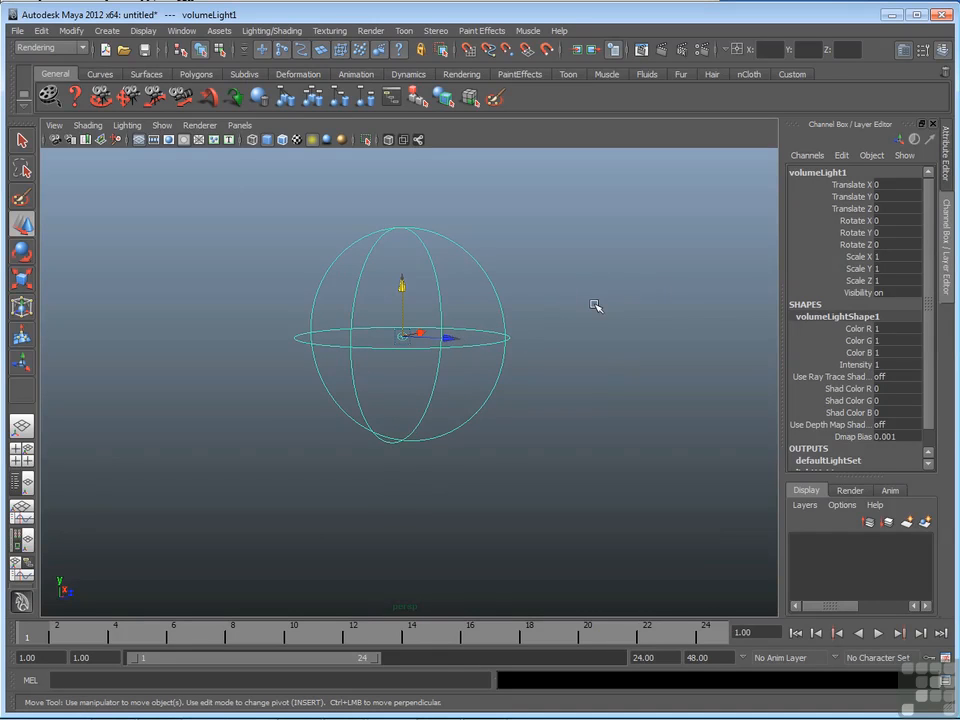
{"action": "mouse_move", "coordinate": [504, 328]}
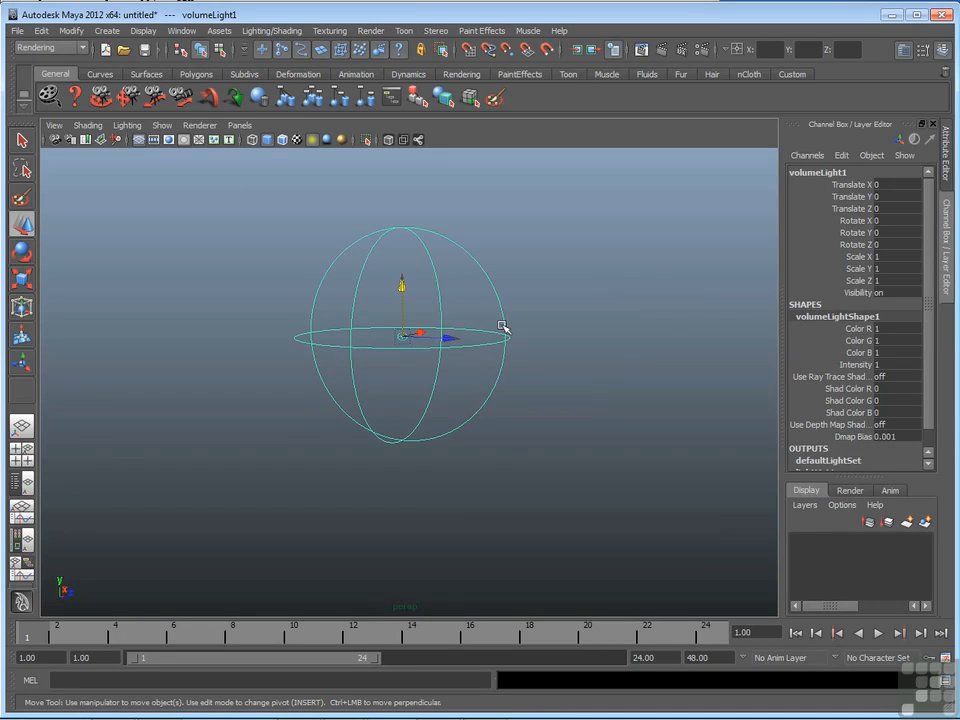
{"action": "mouse_move", "coordinate": [484, 328]}
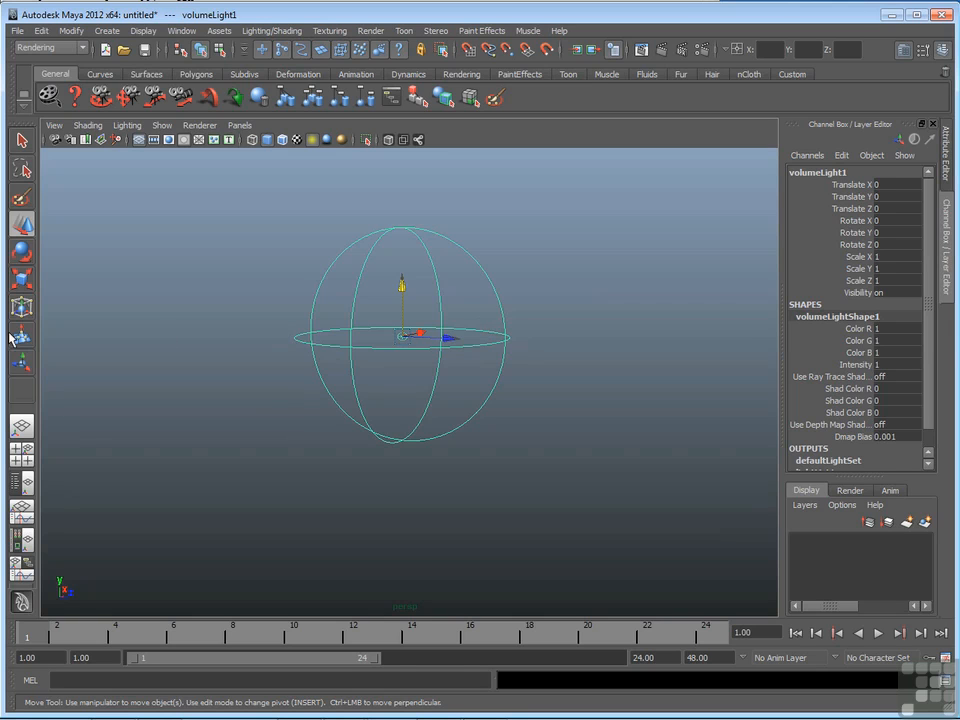
{"action": "left_click_drag", "start_coordinate": [456, 338], "coordinate": [556, 344]}
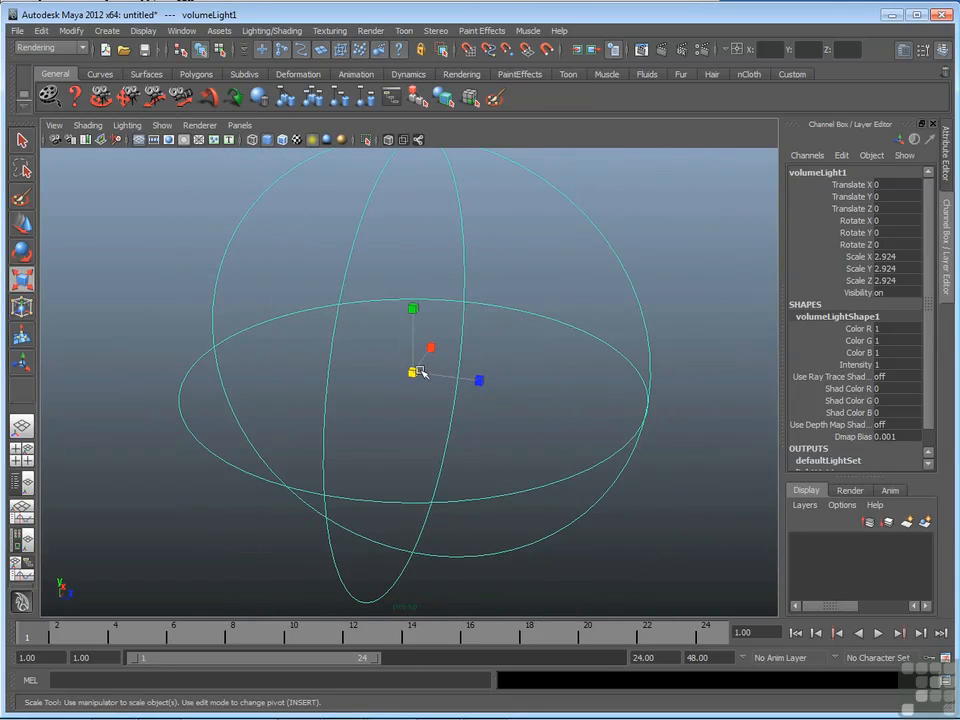
{"action": "left_click_drag", "start_coordinate": [412, 376], "coordinate": [422, 382]}
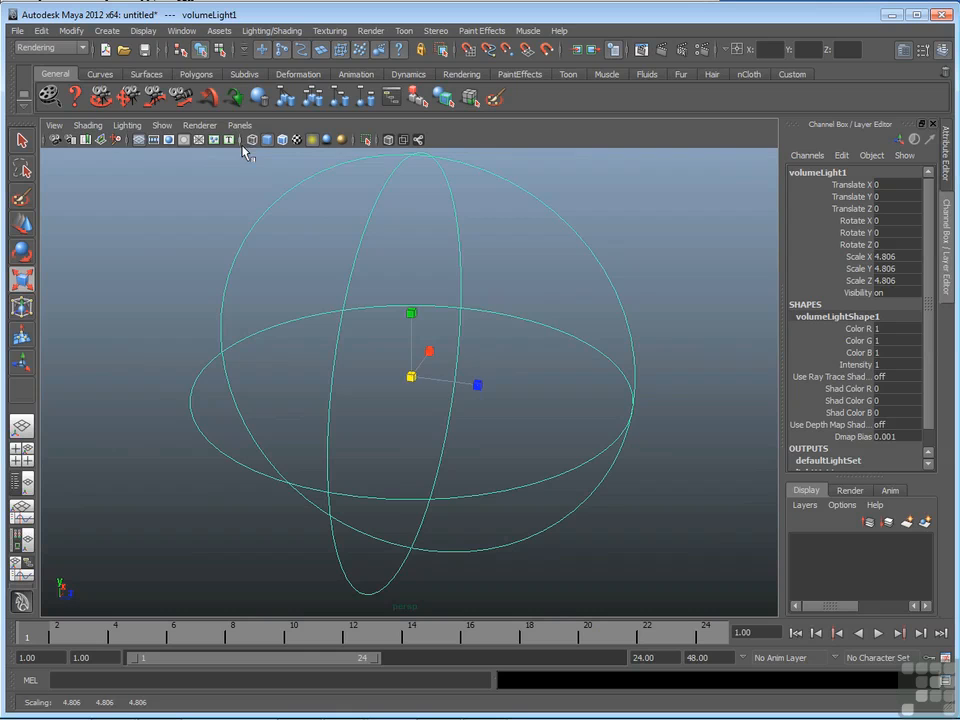
Step: Create a polygon cylinder at the origin, inside the volume light
{"action": "left_click", "coordinate": [106, 30]}
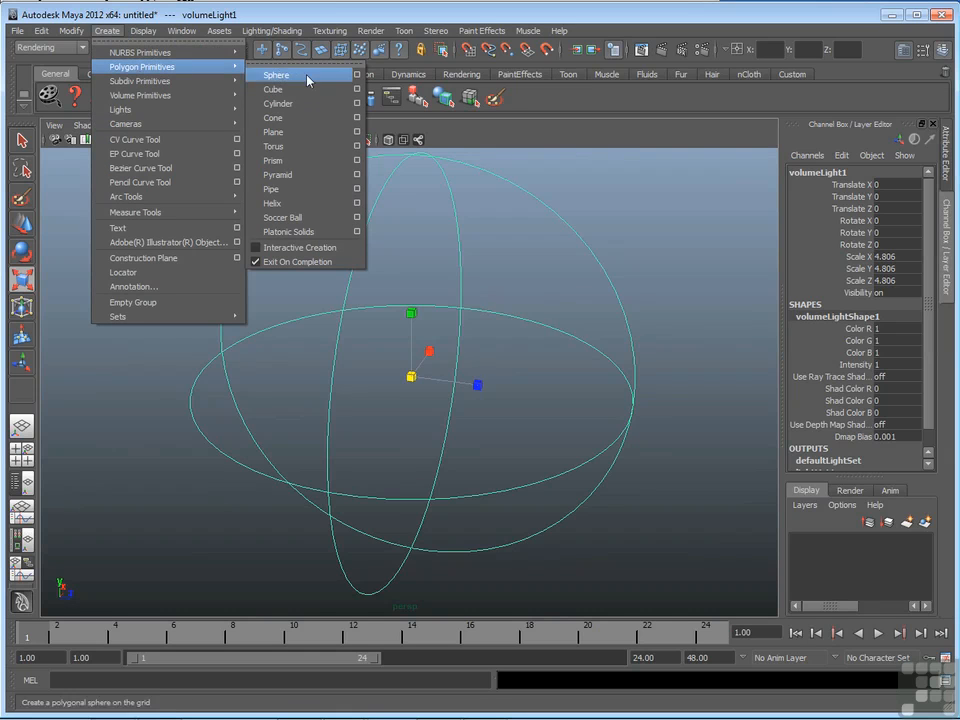
{"action": "left_click", "coordinate": [278, 104]}
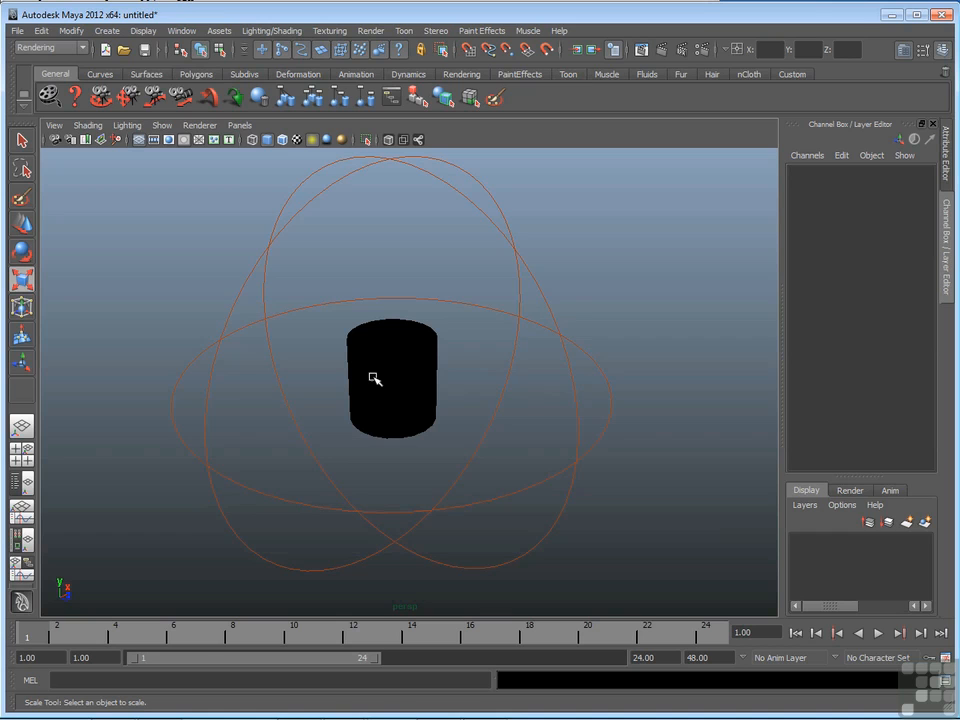
{"action": "left_click", "coordinate": [128, 124]}
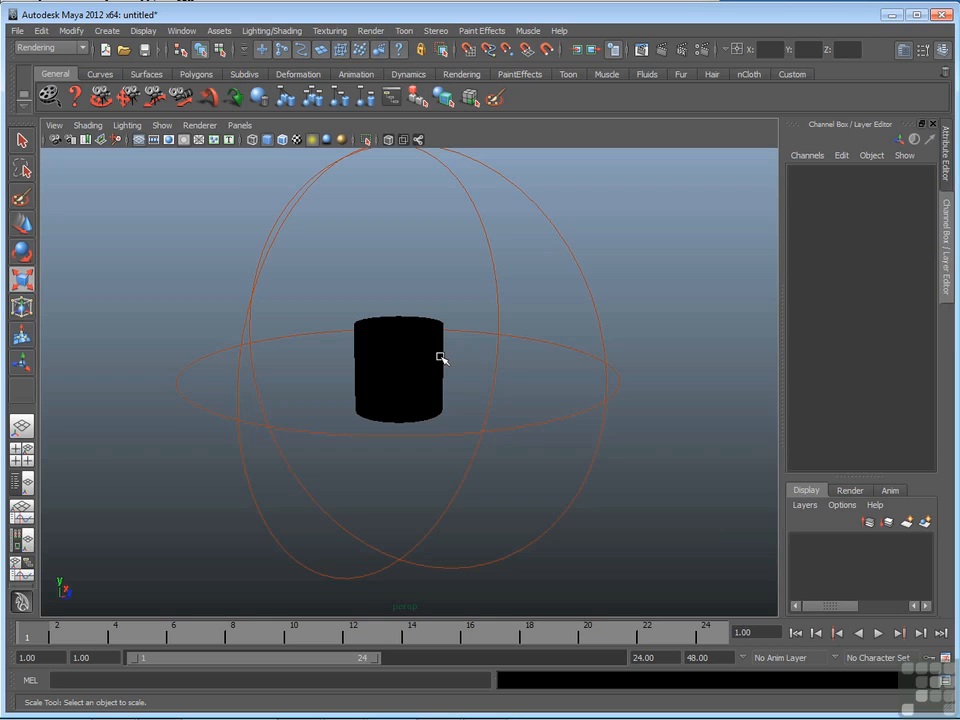
{"action": "mouse_move", "coordinate": [484, 312]}
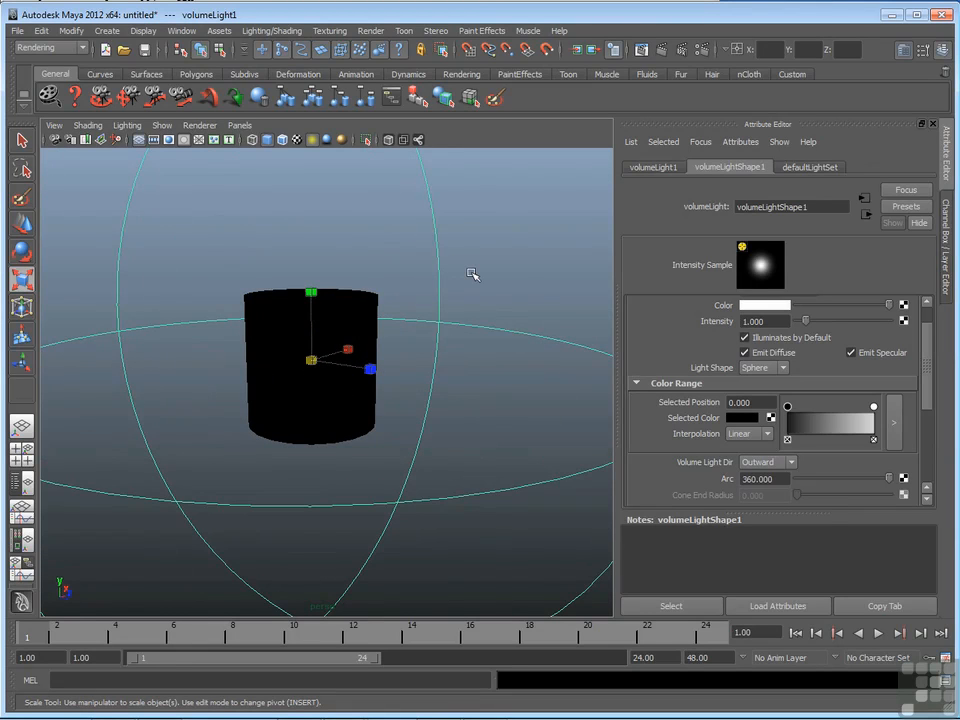
{"action": "mouse_move", "coordinate": [312, 376]}
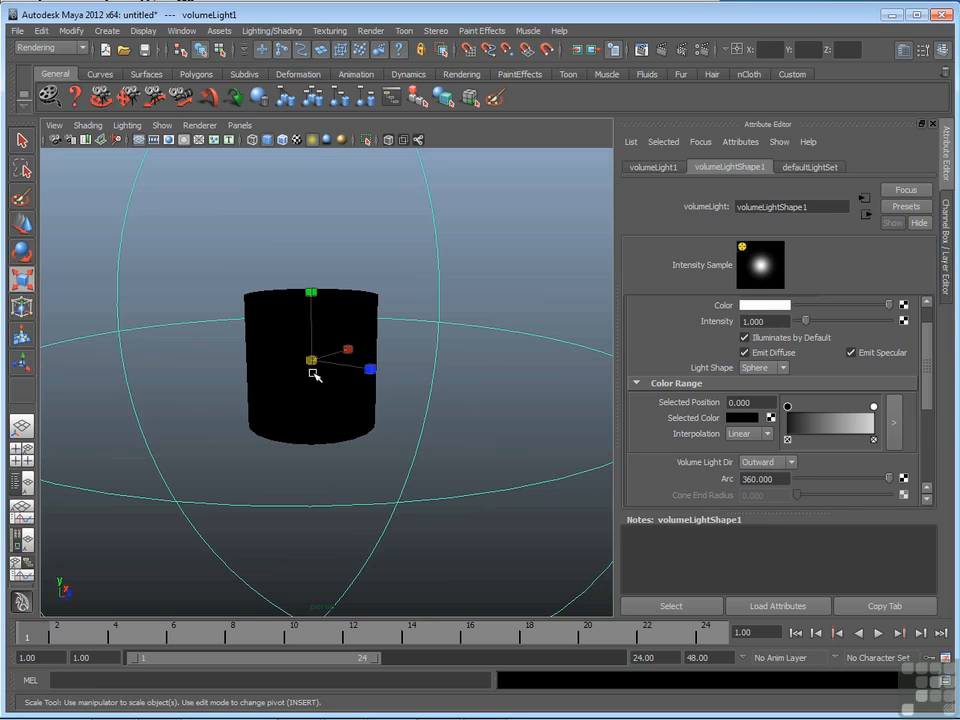
{"action": "mouse_move", "coordinate": [430, 304]}
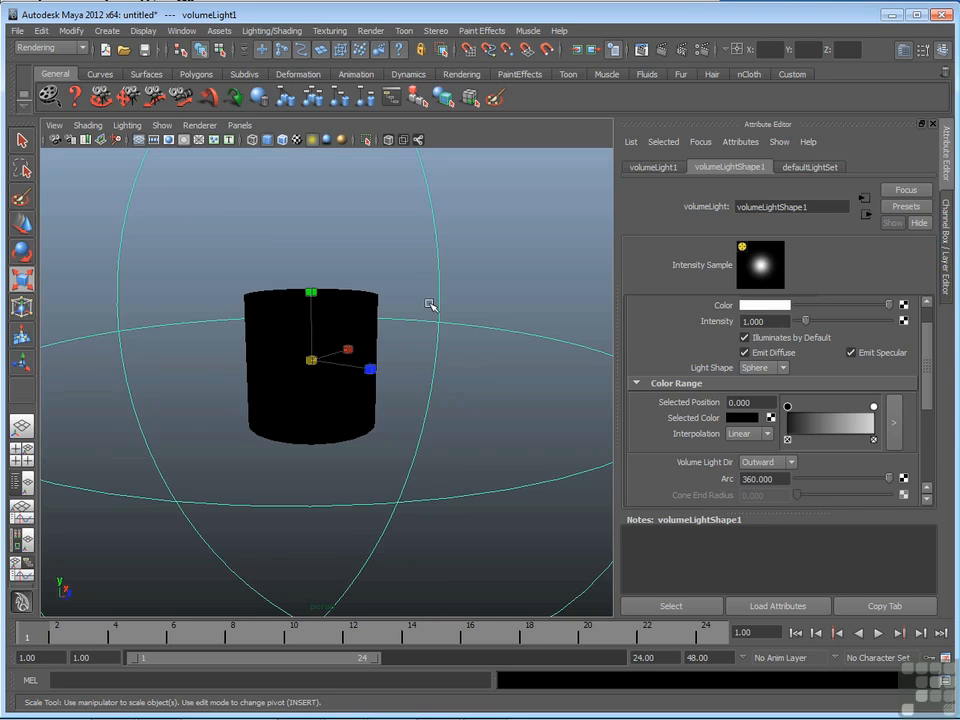
{"action": "mouse_move", "coordinate": [362, 328]}
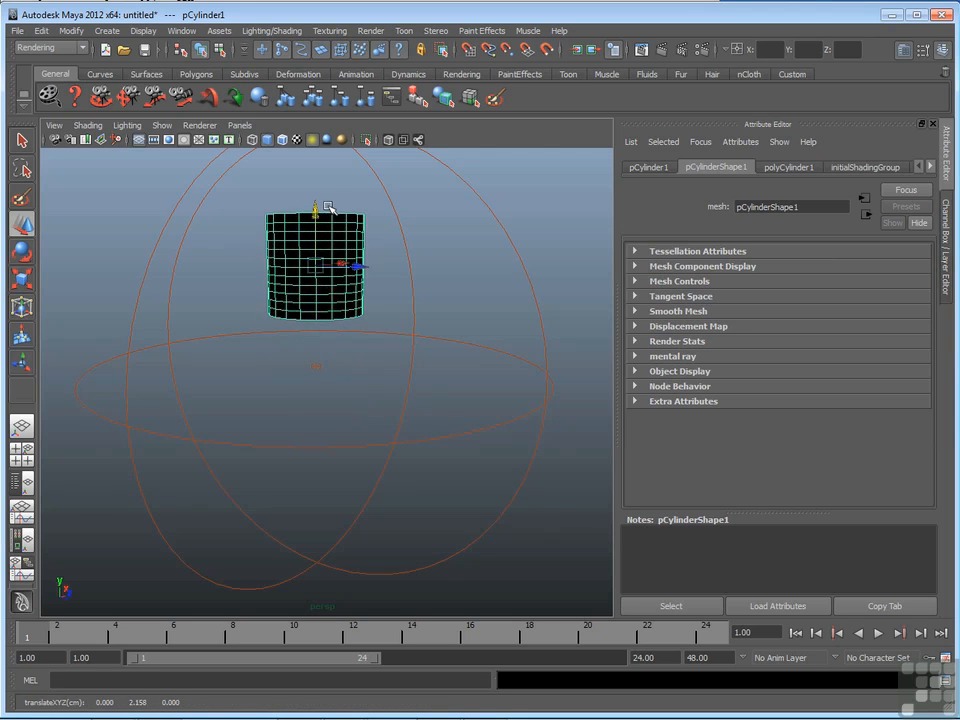
Step: Move pCylinder1 down along Y into the lower part of the sphere and dolly closer
{"action": "left_click_drag", "start_coordinate": [316, 206], "coordinate": [318, 408]}
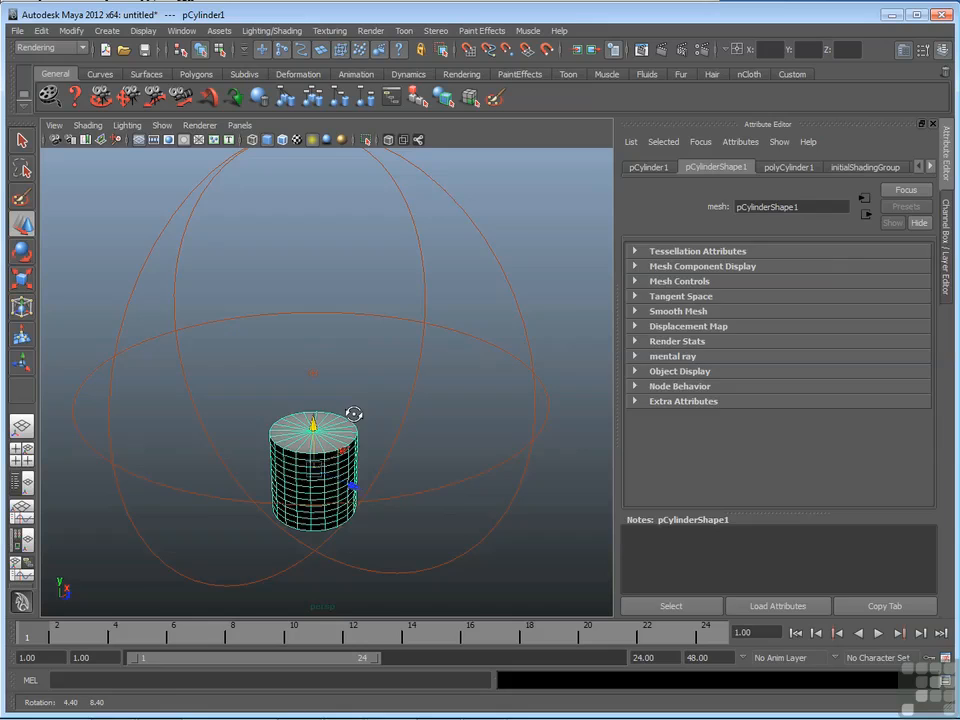
{"action": "left_click", "coordinate": [336, 378]}
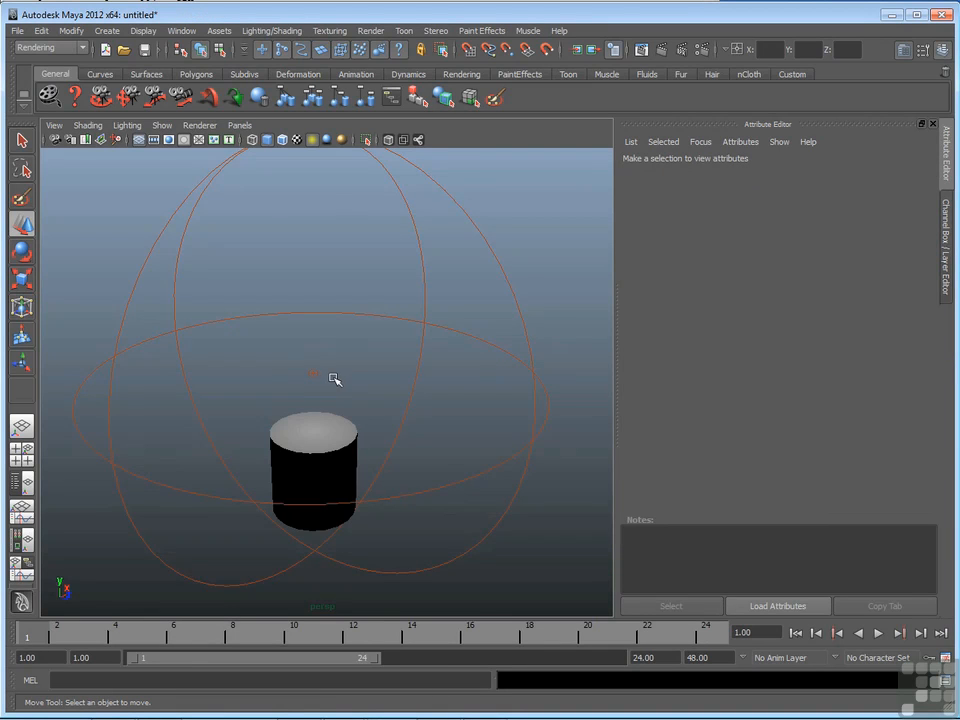
{"action": "mouse_move", "coordinate": [338, 524]}
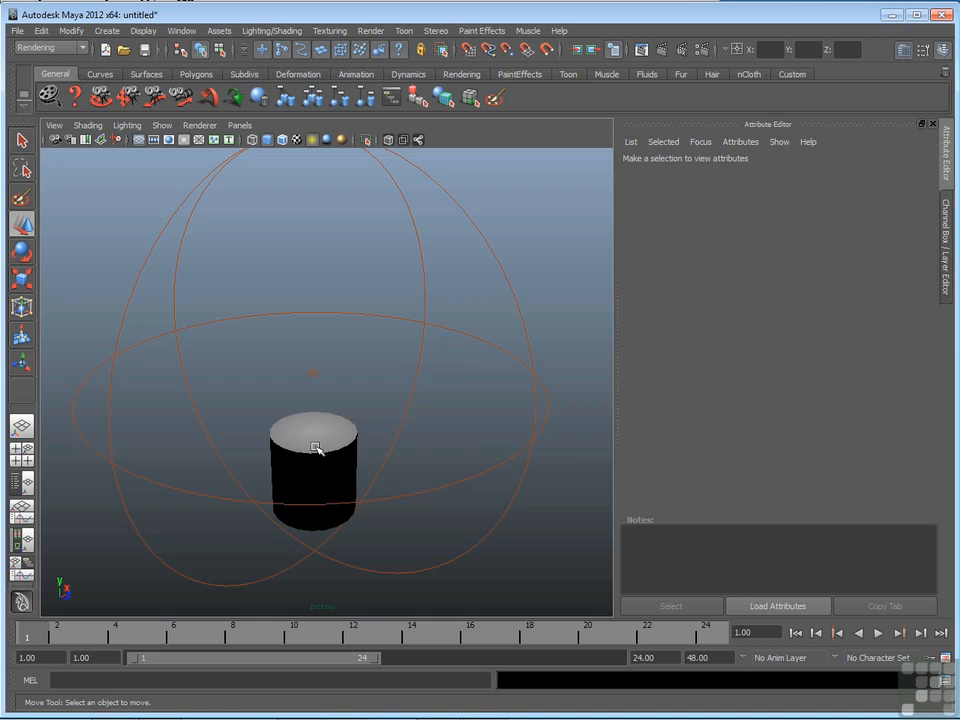
{"action": "left_click_drag", "start_coordinate": [316, 450], "coordinate": [430, 376]}
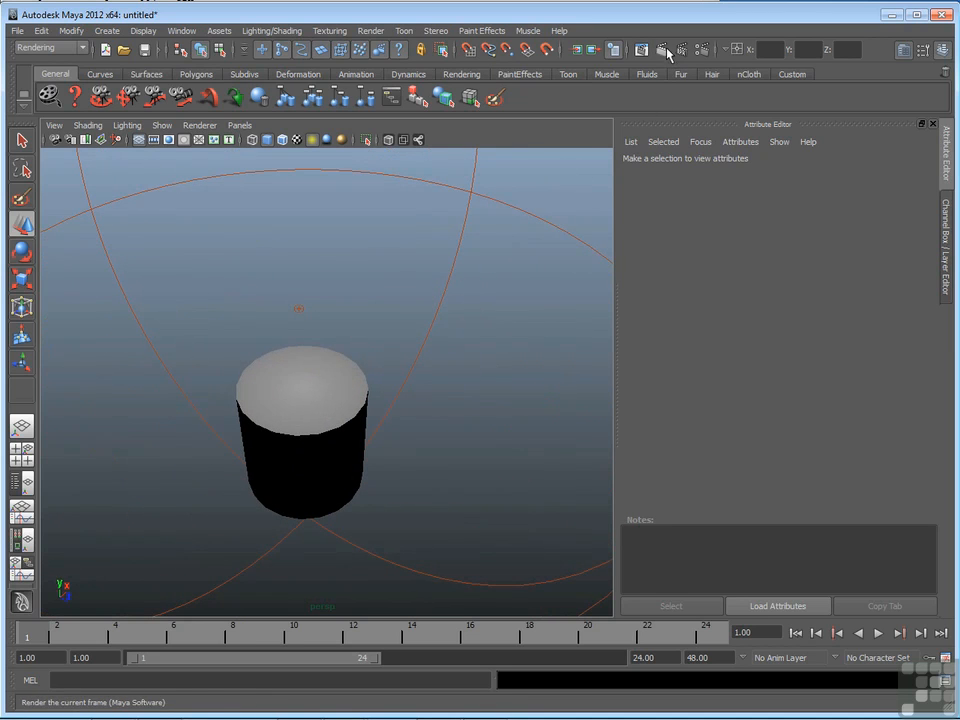
Step: Render the current frame, view its alpha channel, then return to the RGB image
{"action": "left_click", "coordinate": [660, 48]}
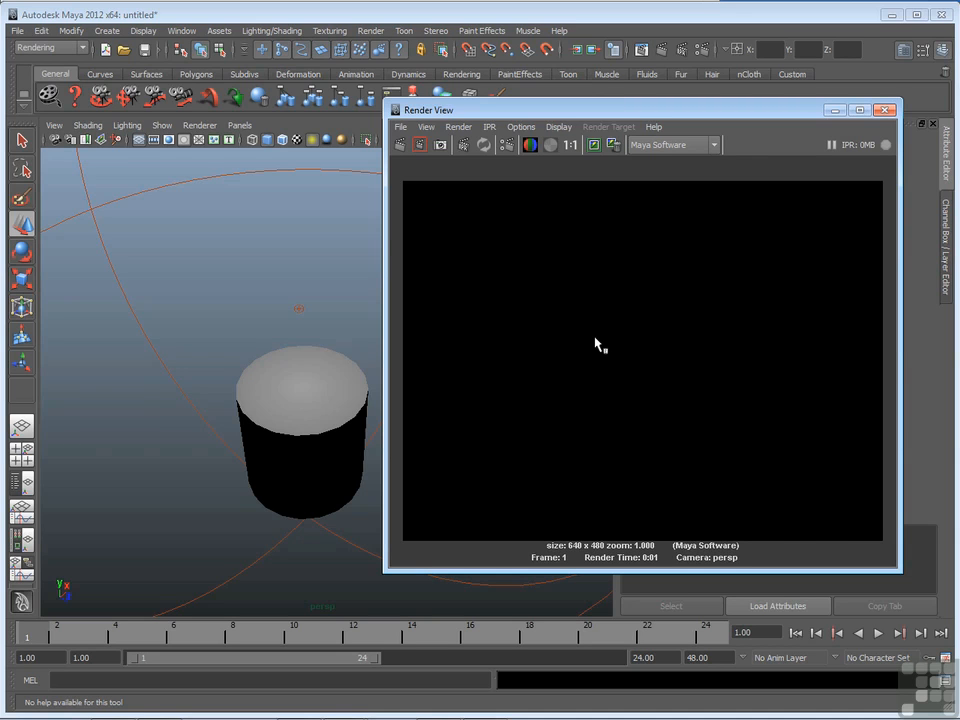
{"action": "mouse_move", "coordinate": [540, 164]}
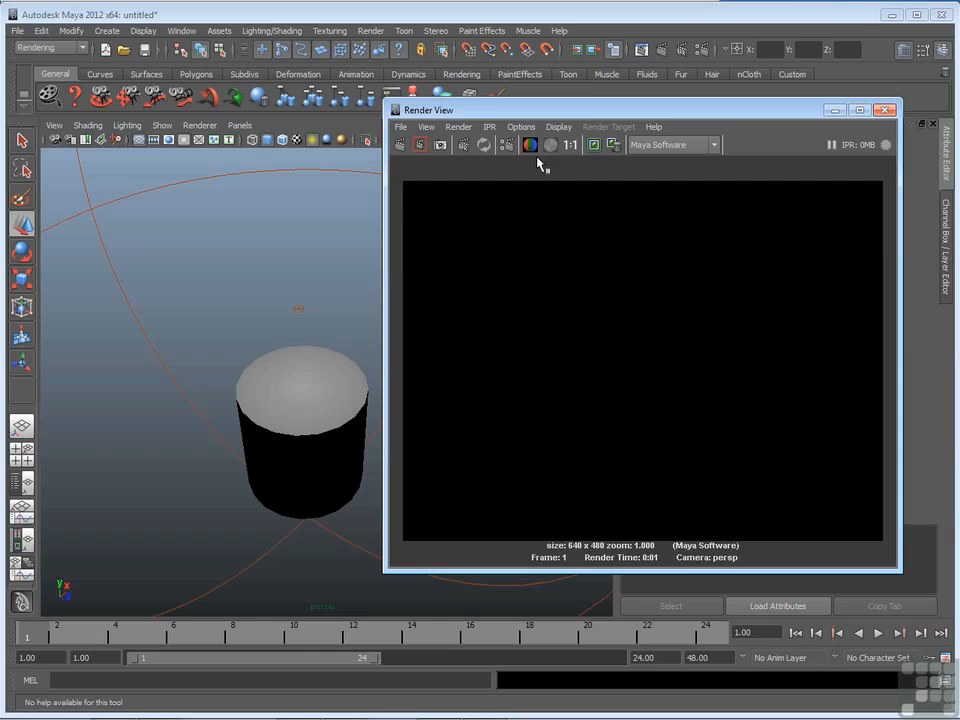
{"action": "left_click", "coordinate": [550, 144]}
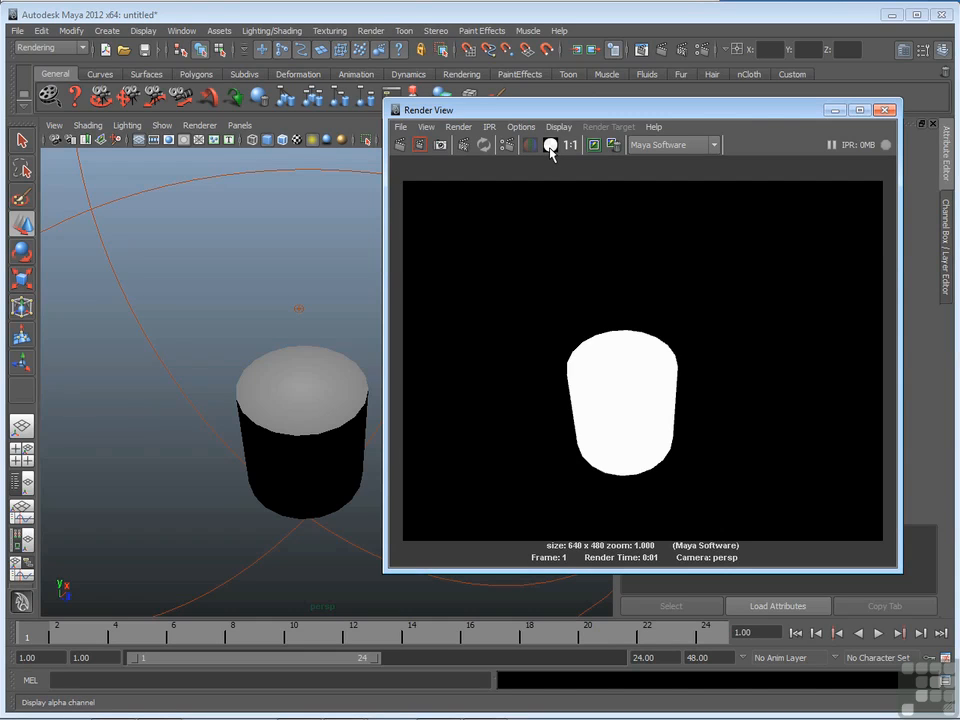
{"action": "left_click", "coordinate": [530, 144]}
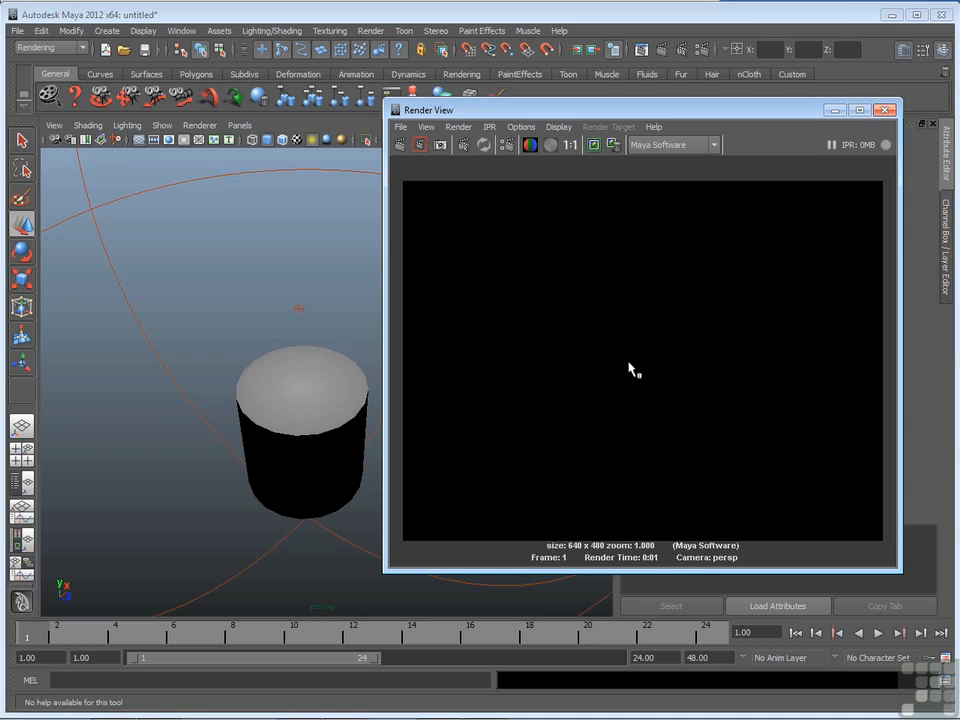
{"action": "mouse_move", "coordinate": [720, 162]}
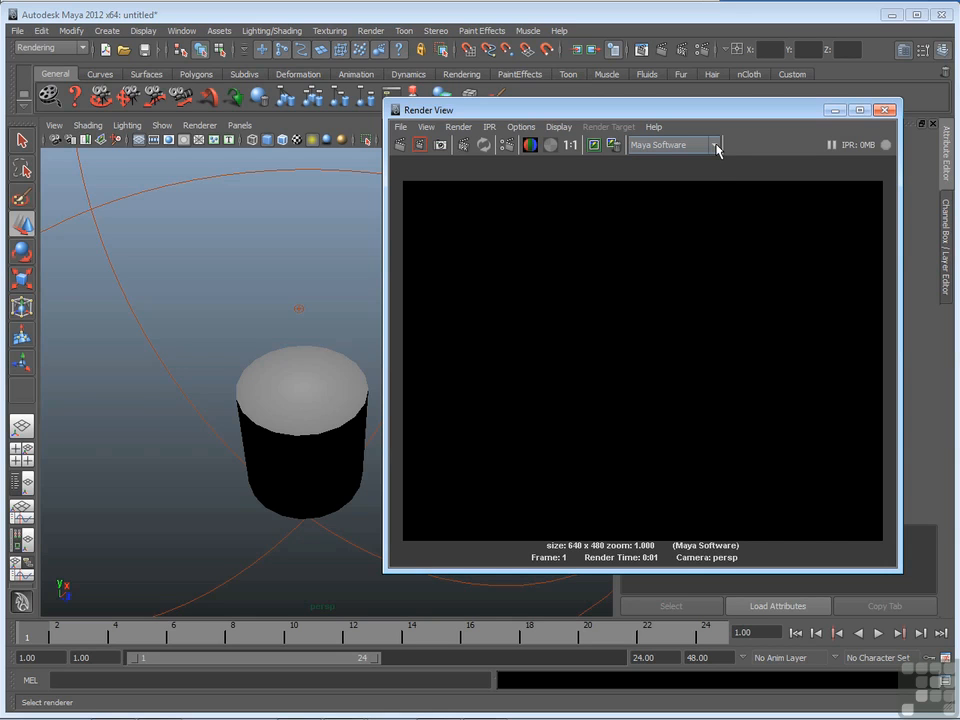
Step: Choose mental ray instead of Maya Software in the Render View renderer list
{"action": "left_click", "coordinate": [714, 144]}
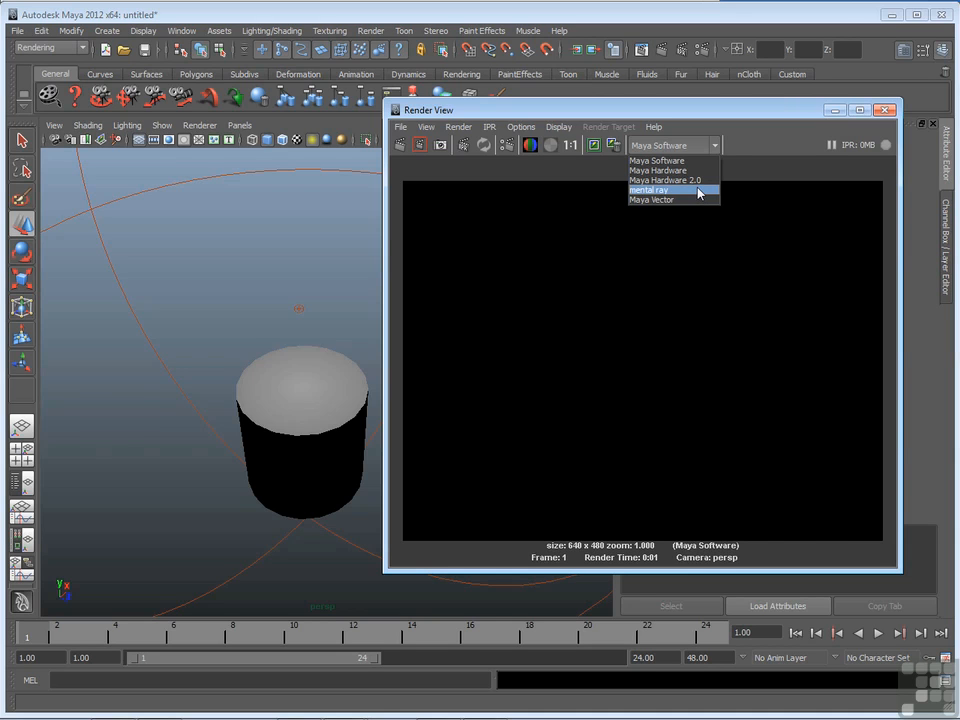
{"action": "left_click", "coordinate": [648, 192]}
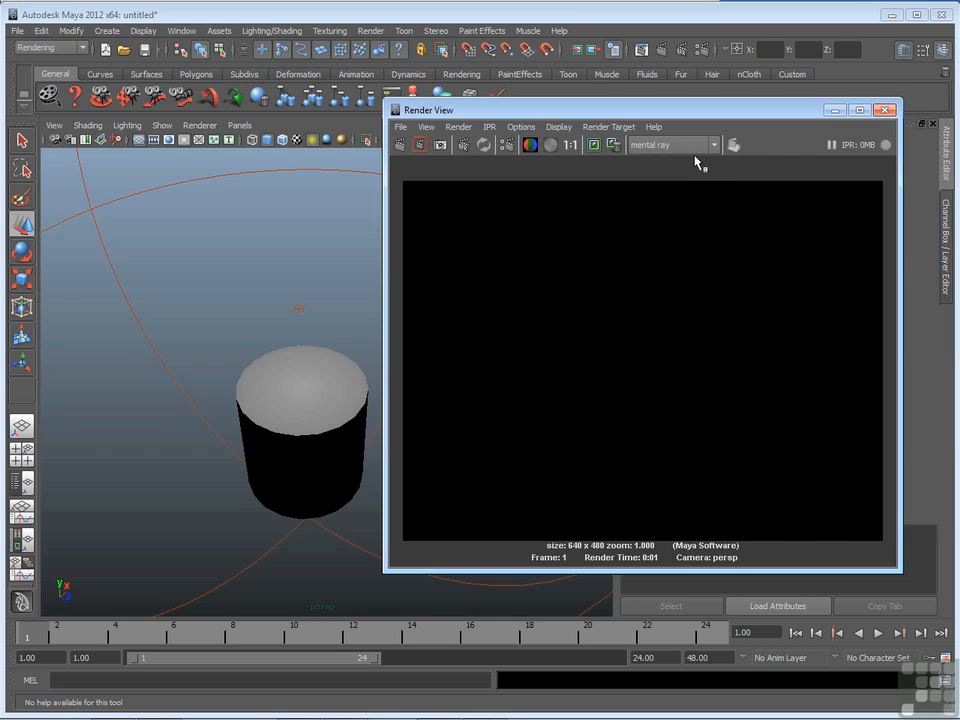
{"action": "left_click", "coordinate": [712, 144]}
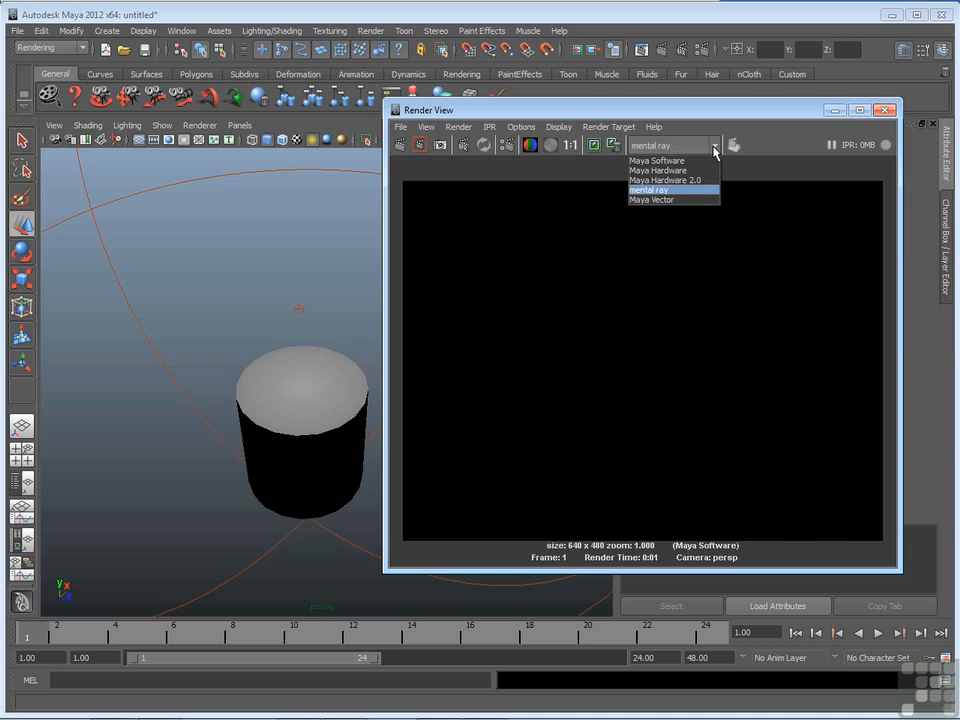
{"action": "mouse_move", "coordinate": [712, 150]}
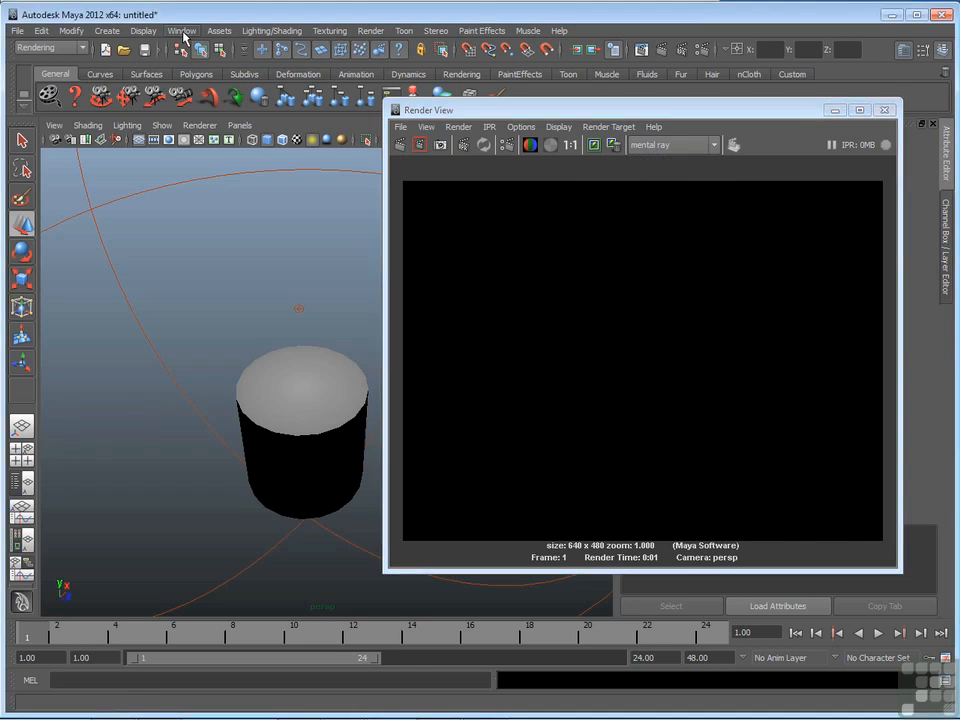
Step: Confirm Mayatomr.mll is loaded in the Plug-in Manager and close it
{"action": "left_click", "coordinate": [180, 30]}
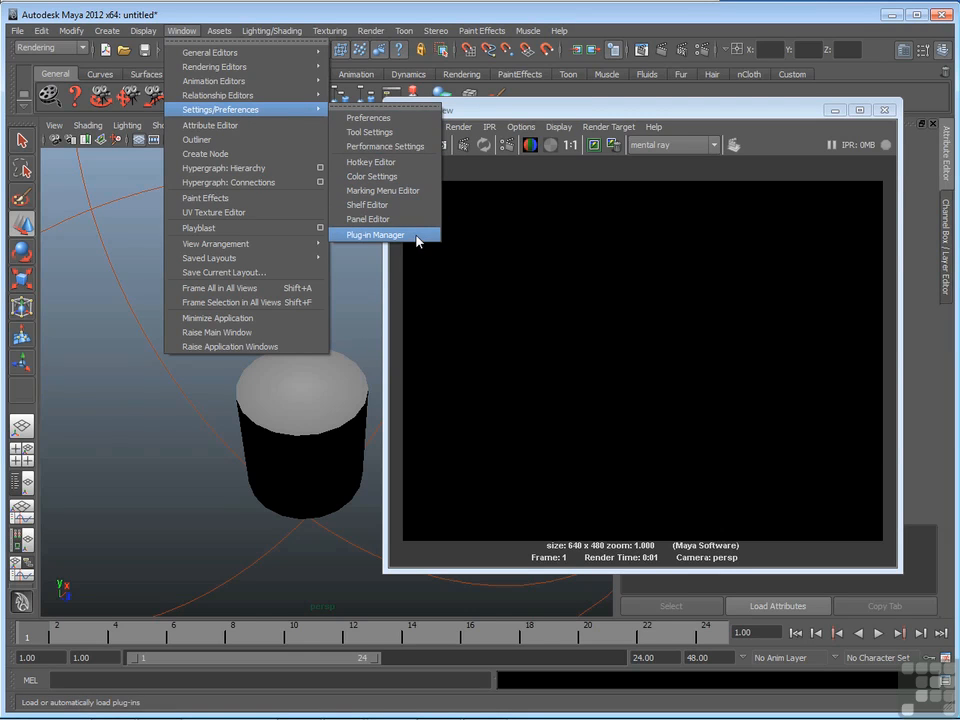
{"action": "left_click", "coordinate": [376, 234]}
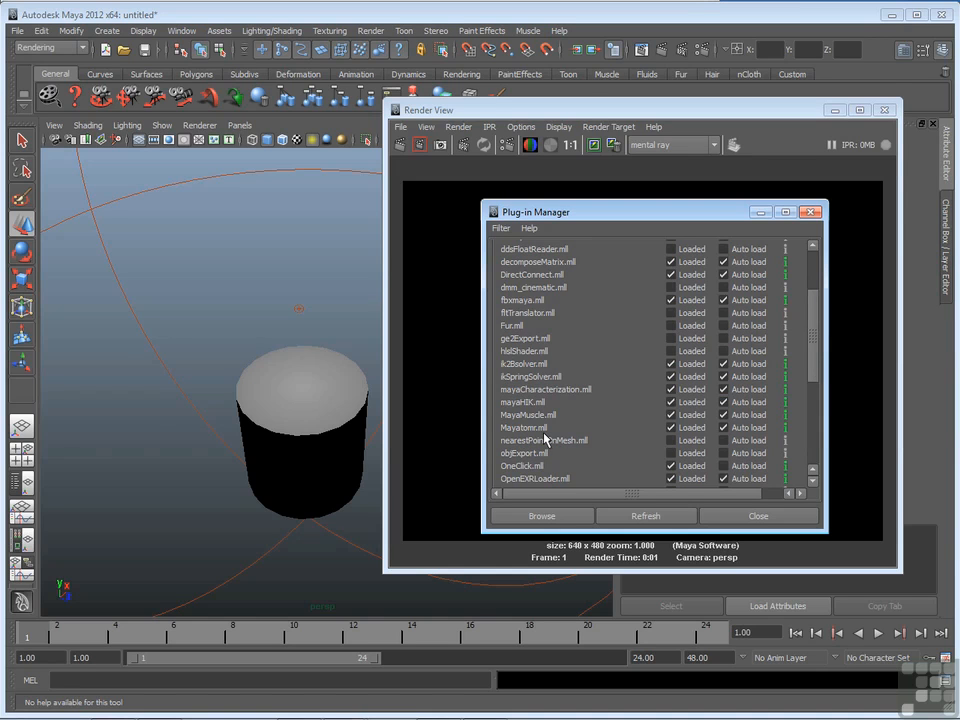
{"action": "mouse_move", "coordinate": [516, 440]}
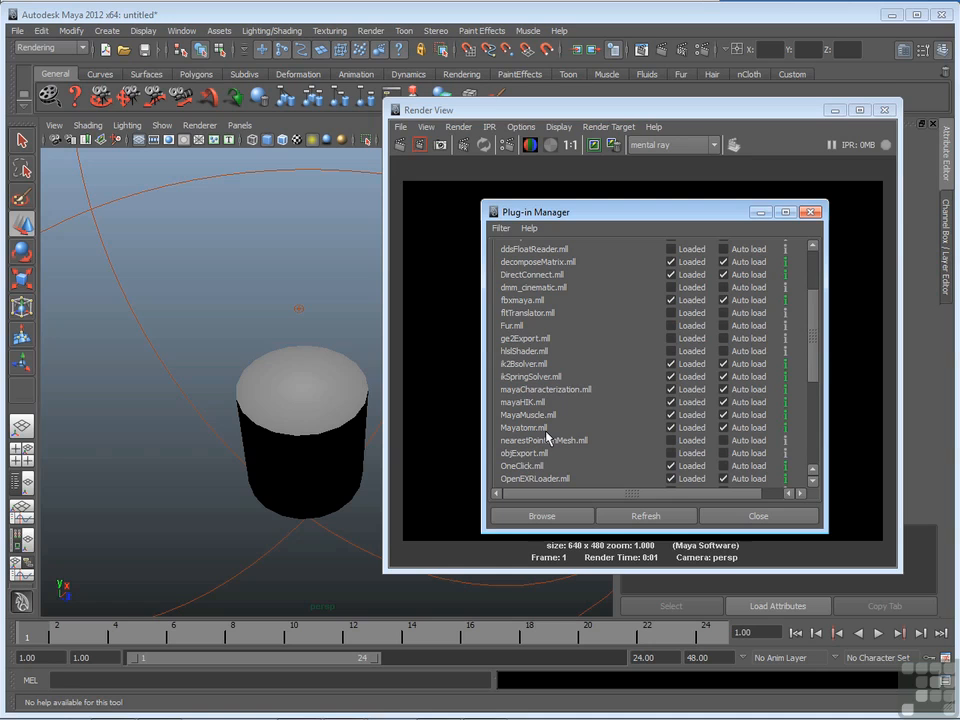
{"action": "mouse_move", "coordinate": [672, 438]}
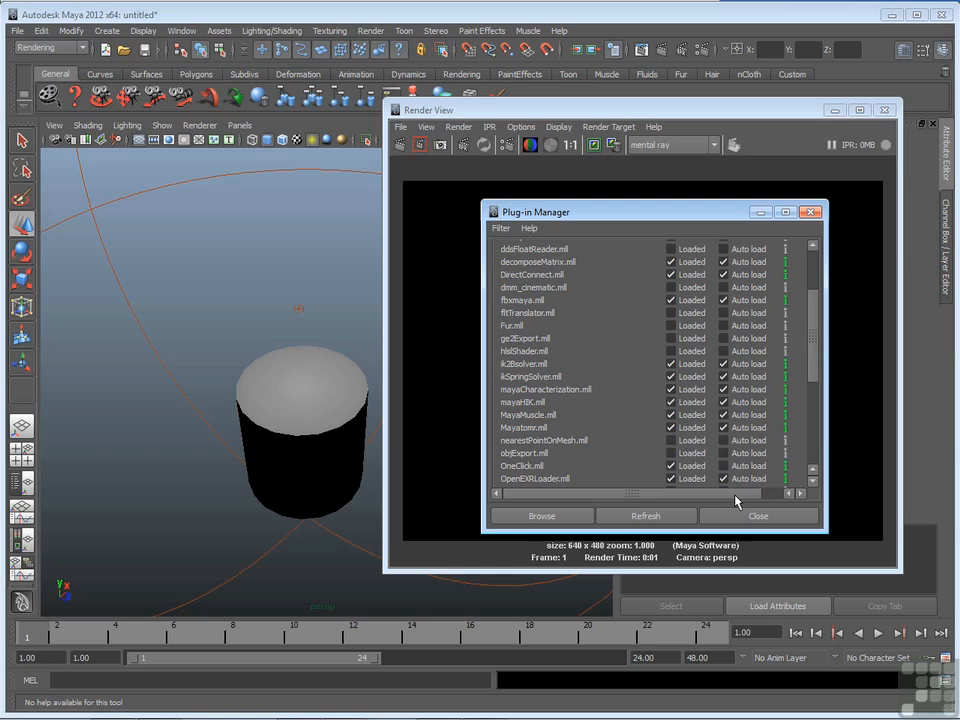
{"action": "mouse_move", "coordinate": [556, 438]}
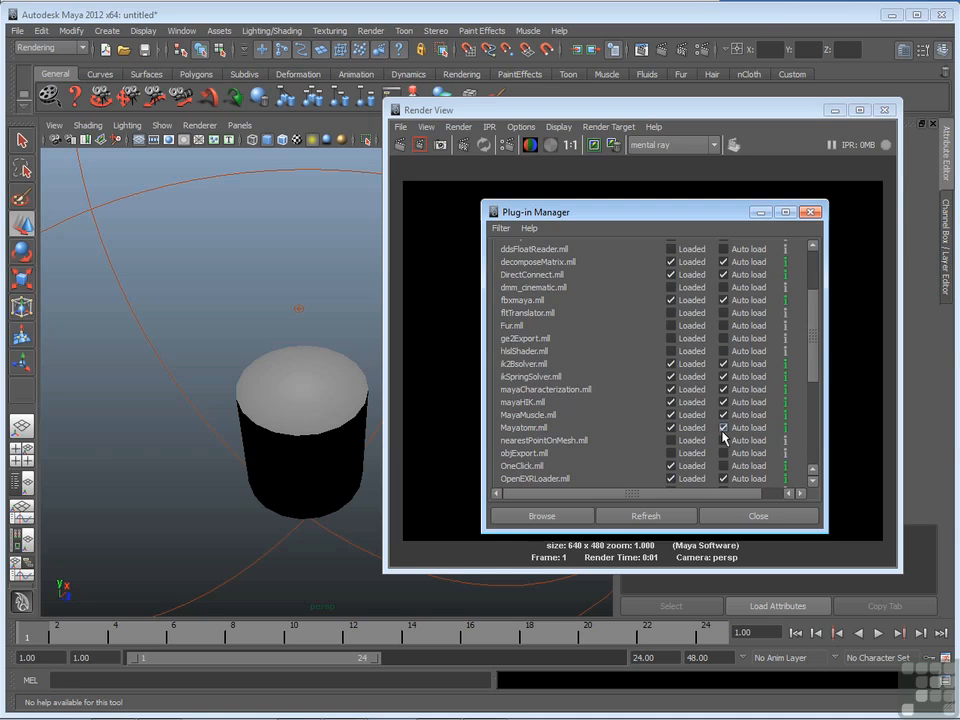
{"action": "left_click", "coordinate": [756, 516]}
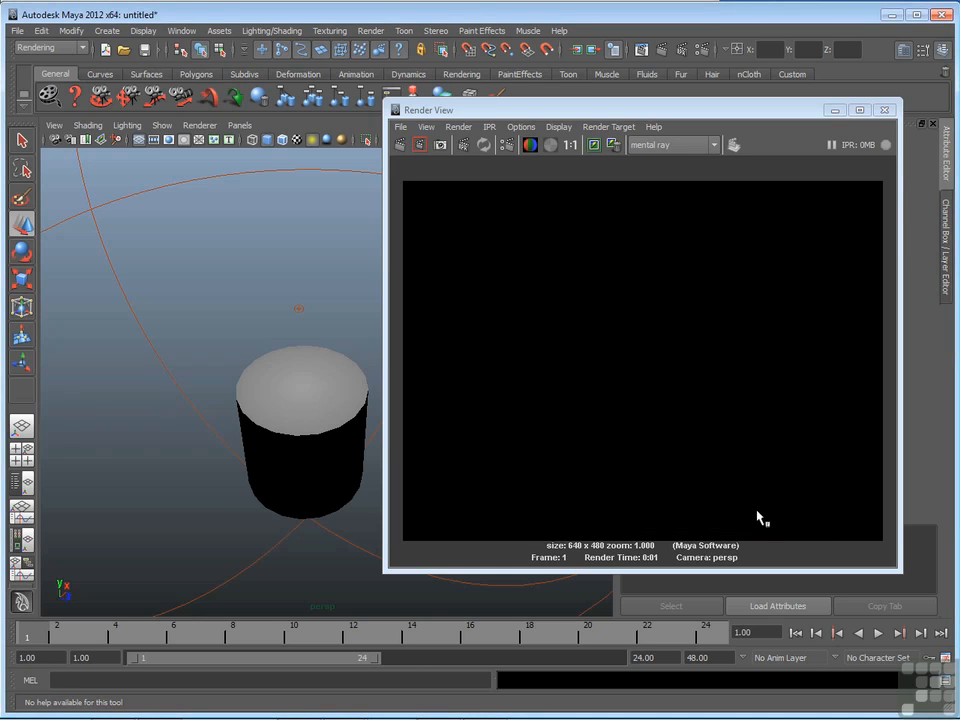
{"action": "mouse_move", "coordinate": [724, 152]}
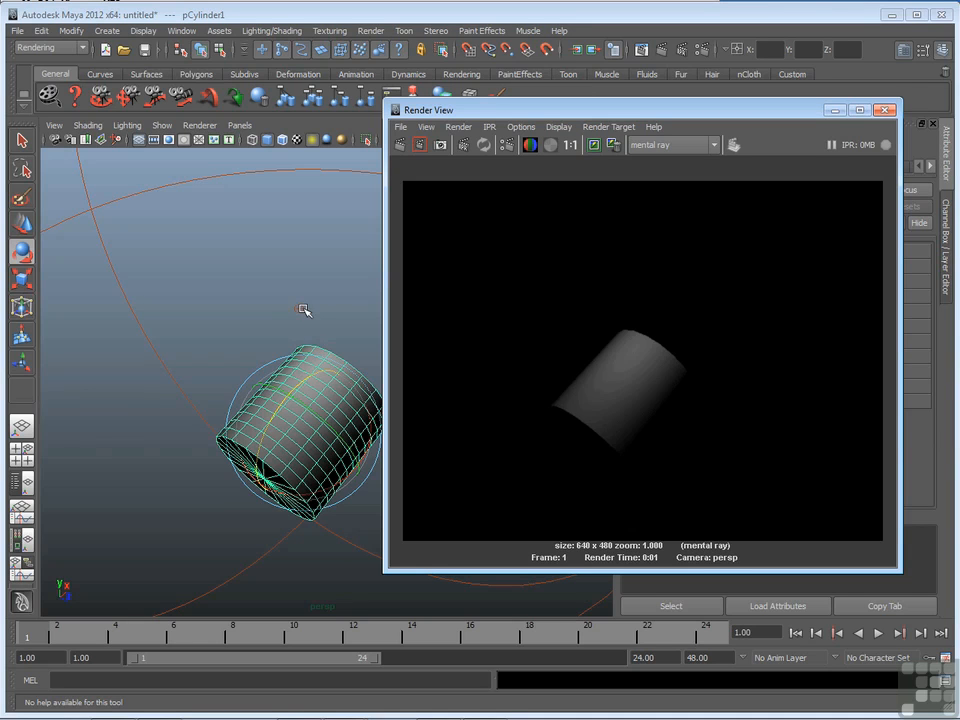
{"action": "mouse_move", "coordinate": [604, 384]}
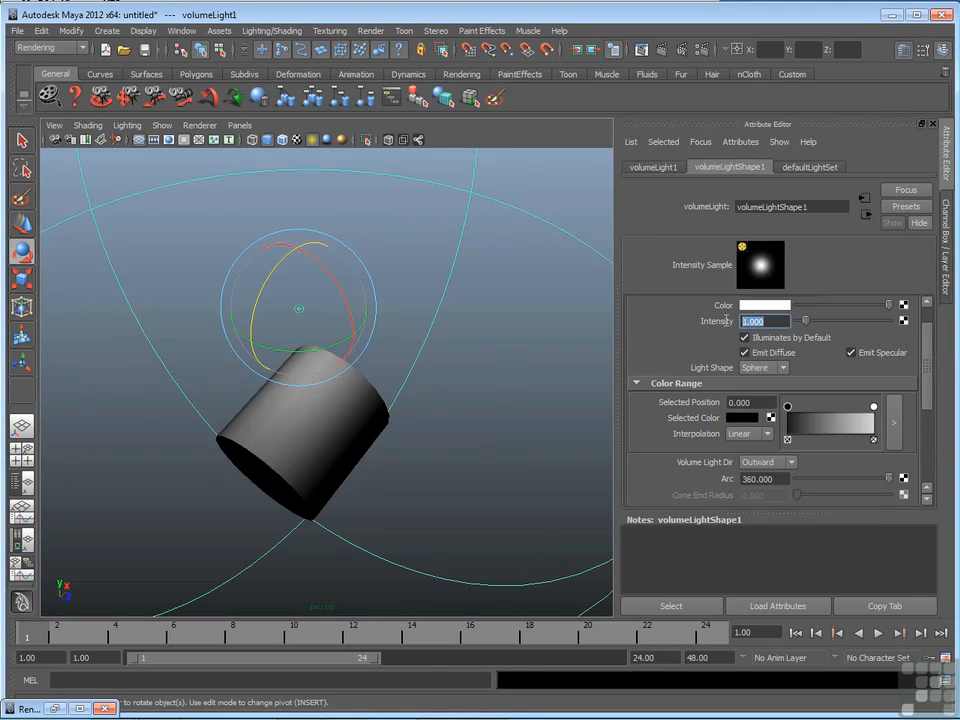
Step: Enter 2 in the volumeLightShape1 Intensity field
{"action": "type", "text": "2"}
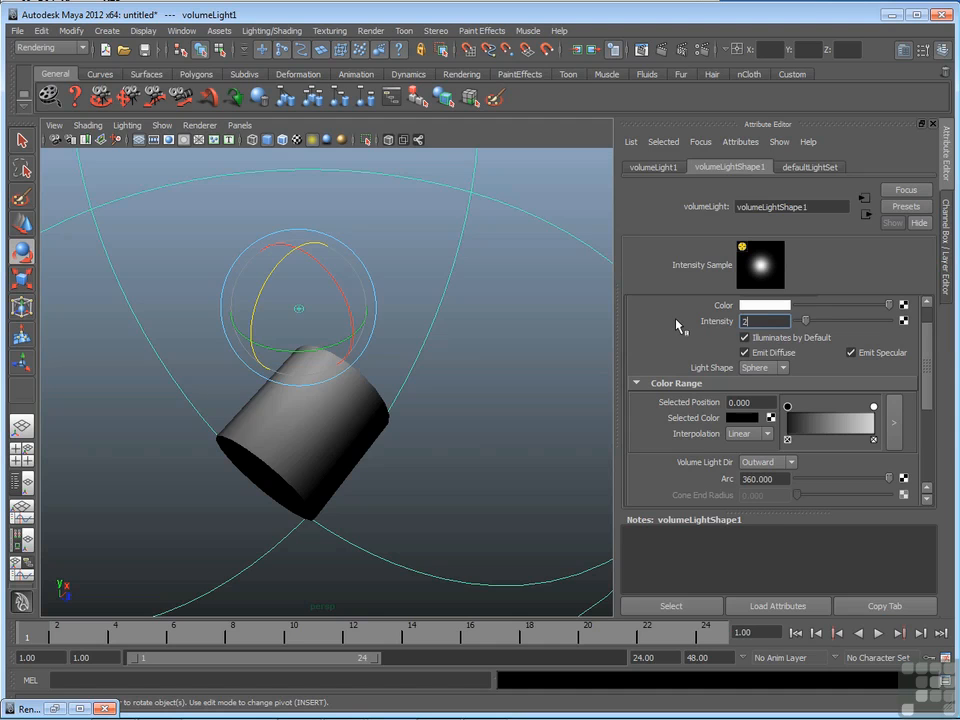
{"action": "type", "text": "2.000"}
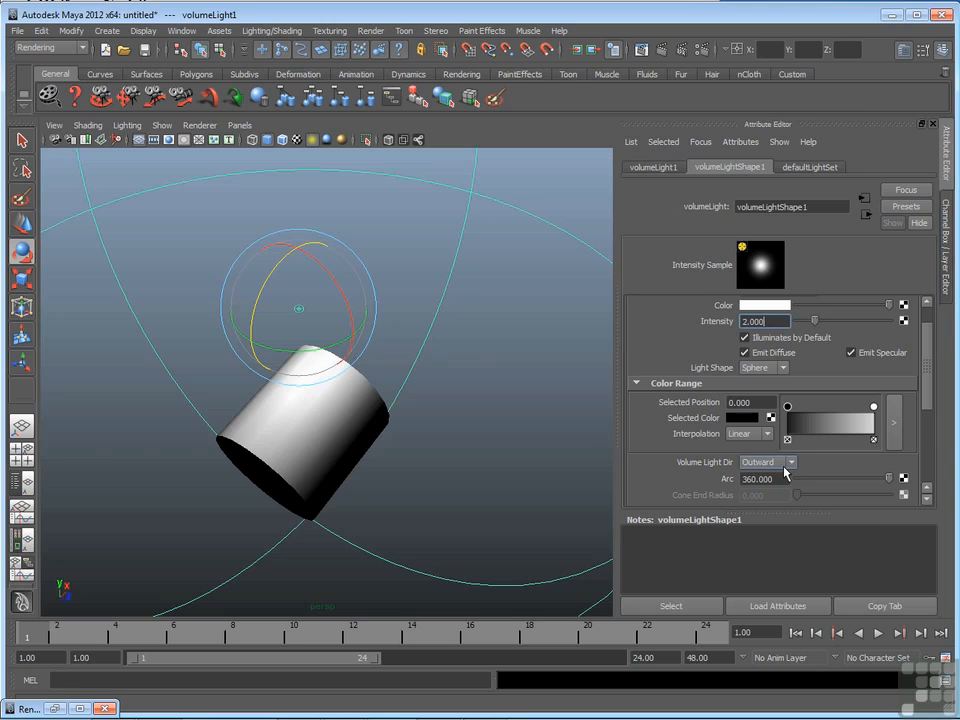
Step: Set Volume Light Dir to Inward and rotate the light around the cylinder
{"action": "left_click", "coordinate": [768, 462]}
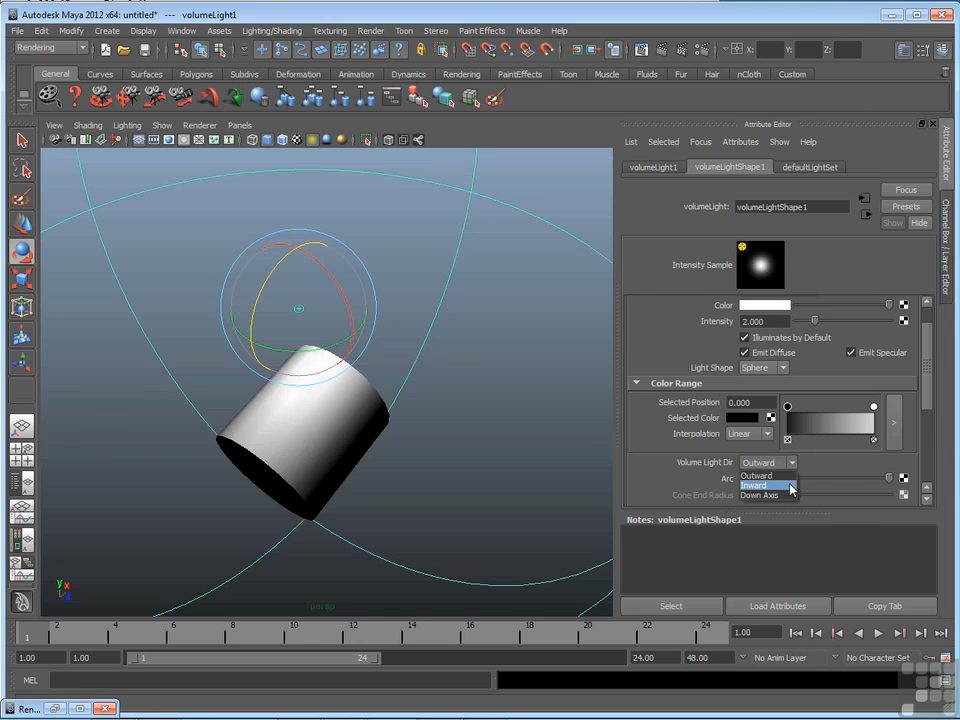
{"action": "left_click", "coordinate": [754, 486]}
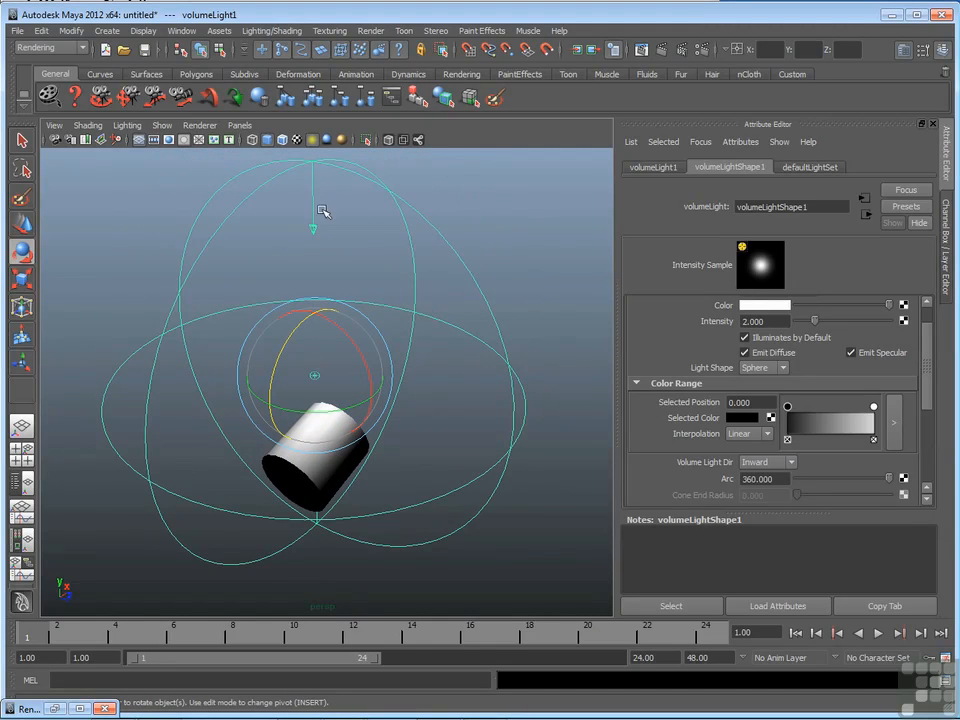
{"action": "mouse_move", "coordinate": [318, 368]}
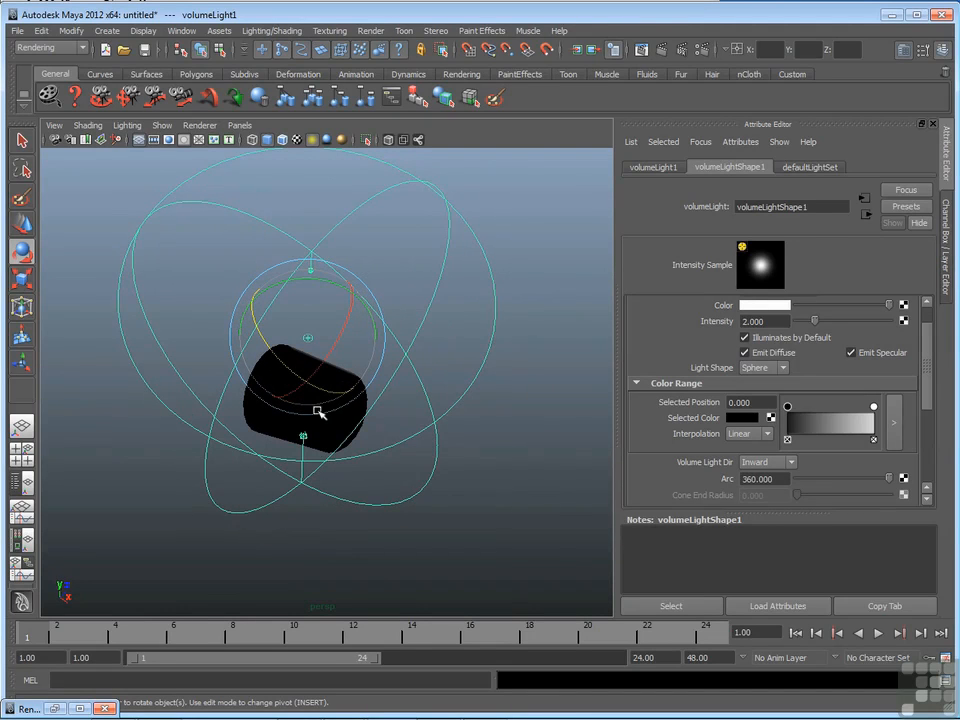
{"action": "left_click_drag", "start_coordinate": [320, 410], "coordinate": [384, 398]}
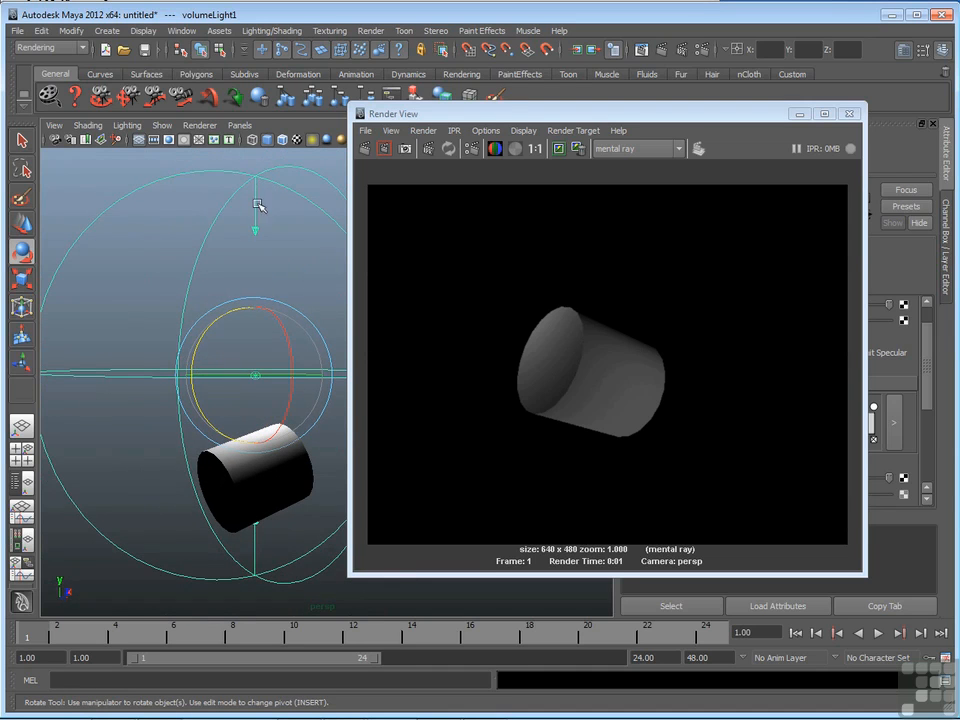
{"action": "mouse_move", "coordinate": [258, 240]}
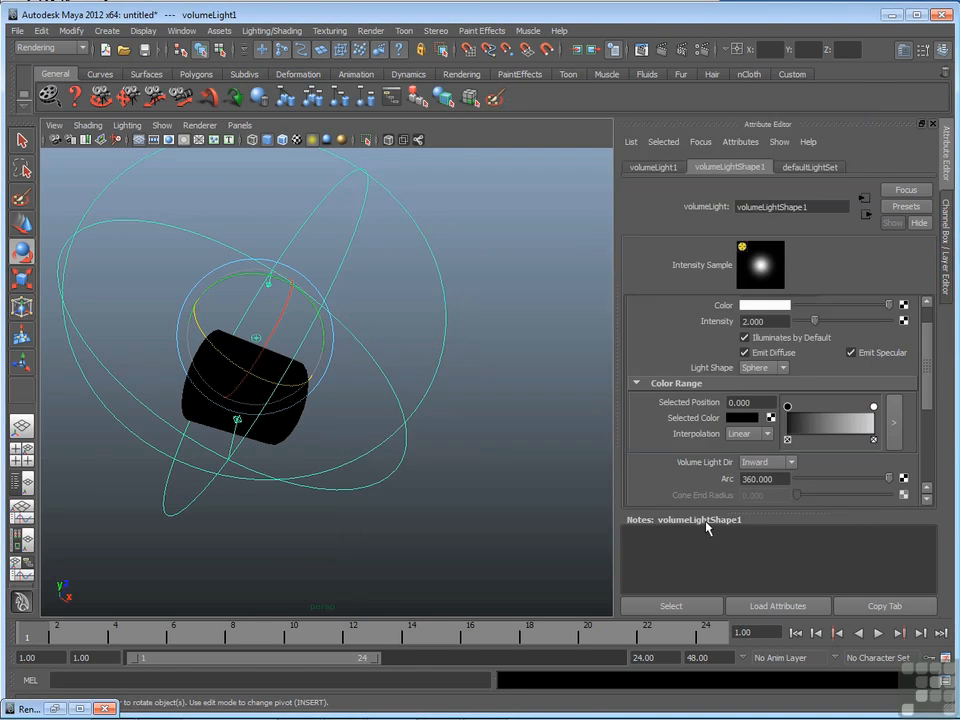
Step: Set Volume Light Dir to Down Axis and straighten the light upright again
{"action": "left_click", "coordinate": [792, 460]}
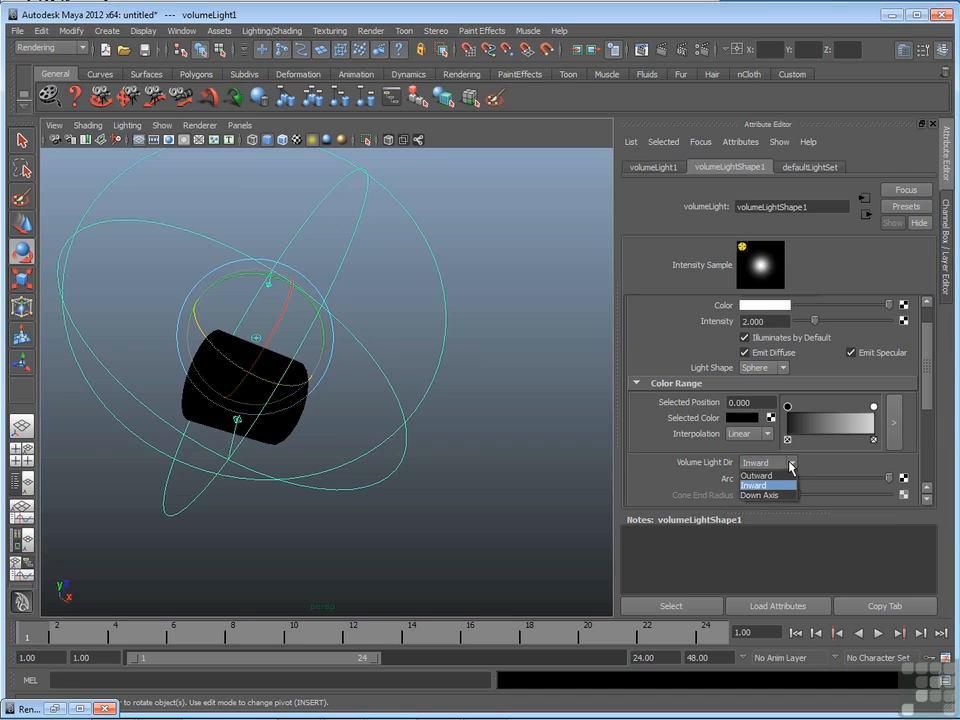
{"action": "left_click", "coordinate": [760, 496]}
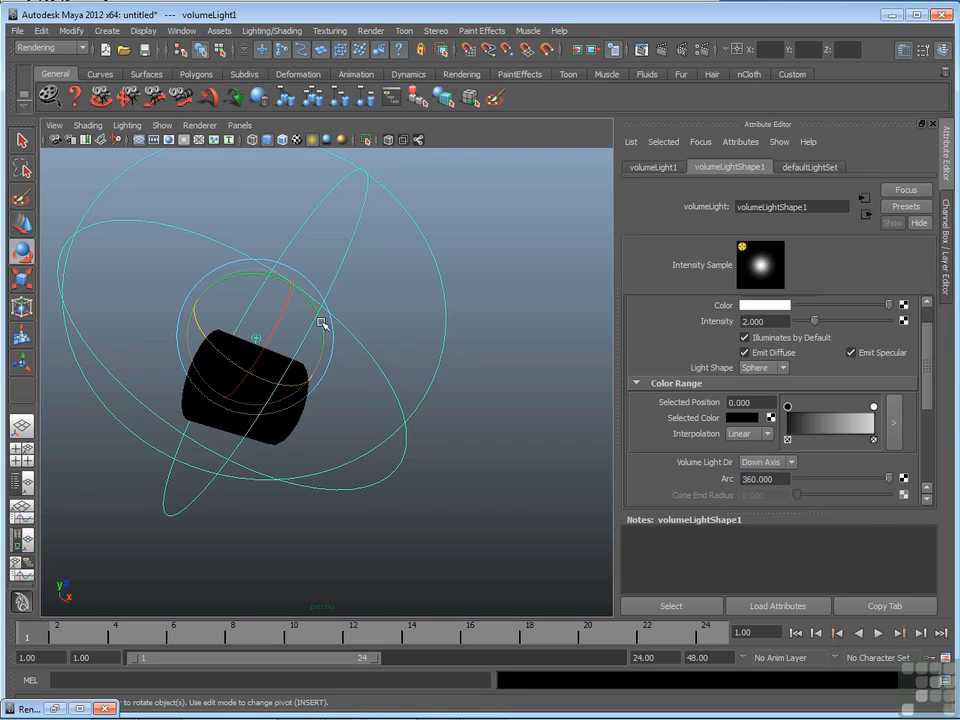
{"action": "left_click_drag", "start_coordinate": [320, 322], "coordinate": [310, 360]}
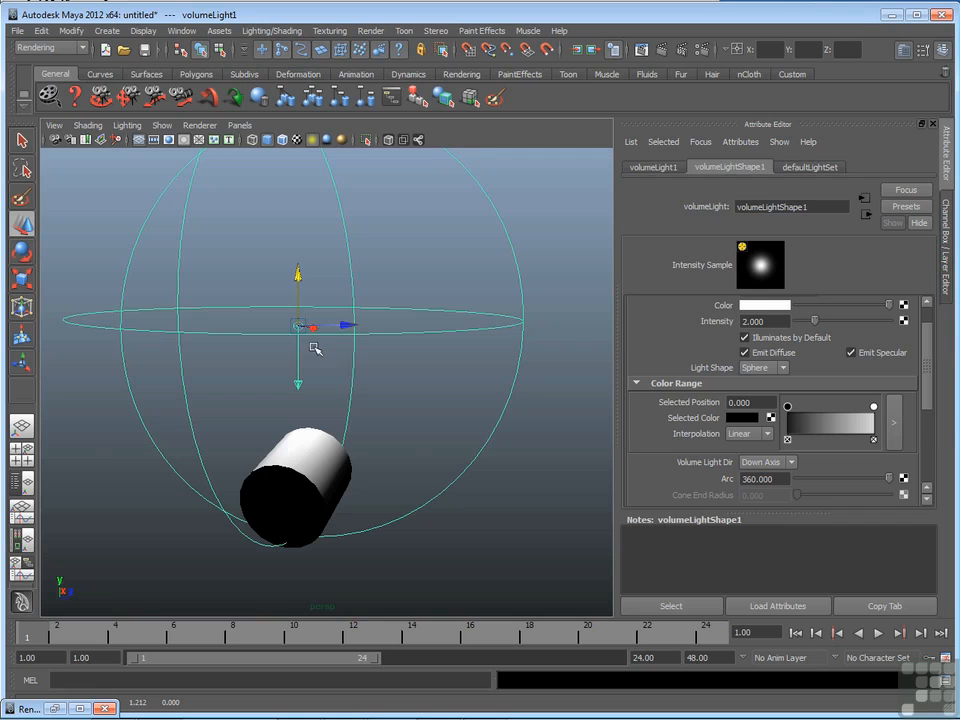
{"action": "mouse_move", "coordinate": [308, 392]}
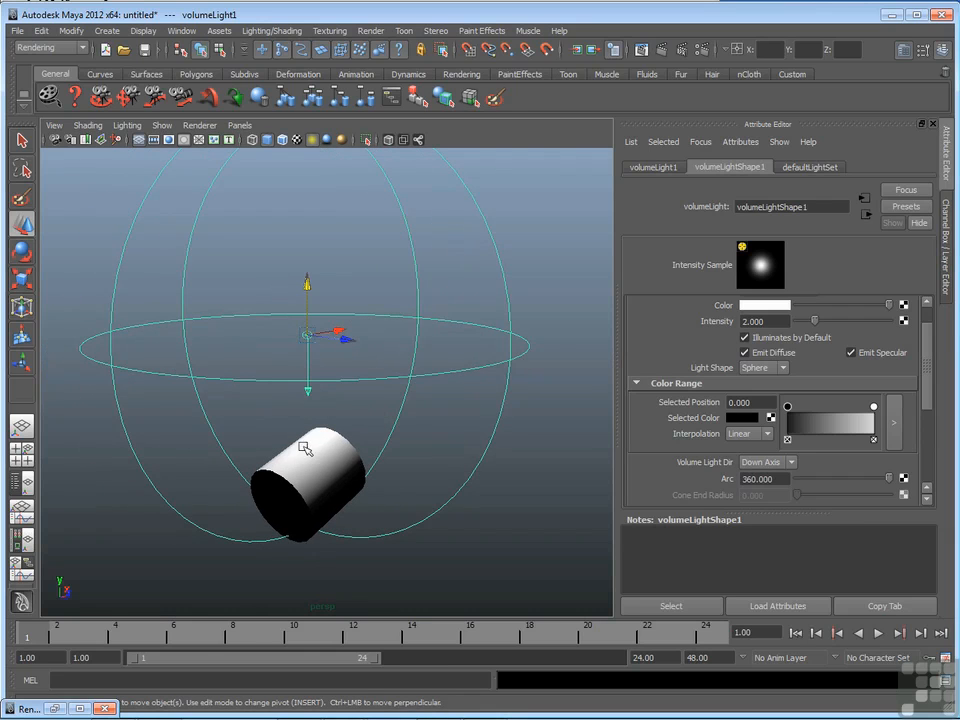
{"action": "mouse_move", "coordinate": [214, 540]}
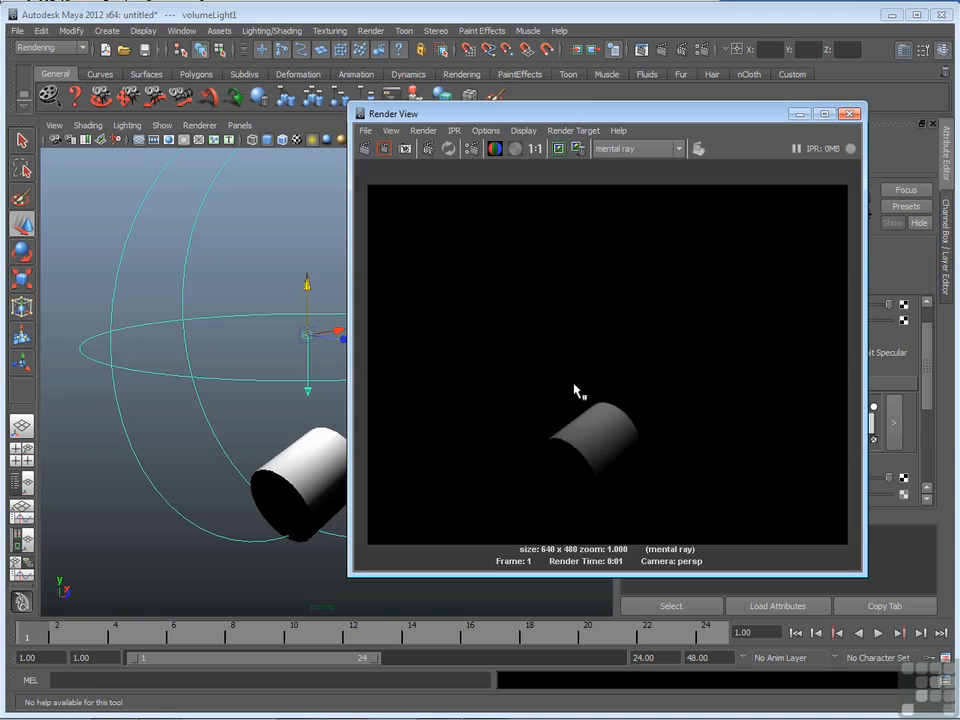
{"action": "mouse_move", "coordinate": [328, 440]}
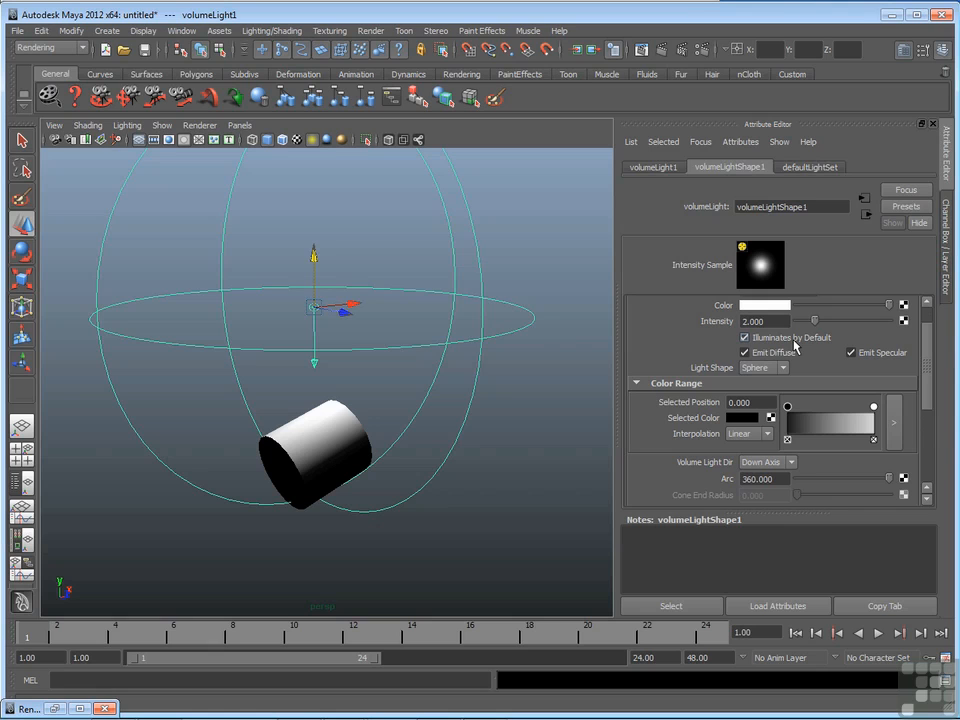
{"action": "mouse_move", "coordinate": [810, 340]}
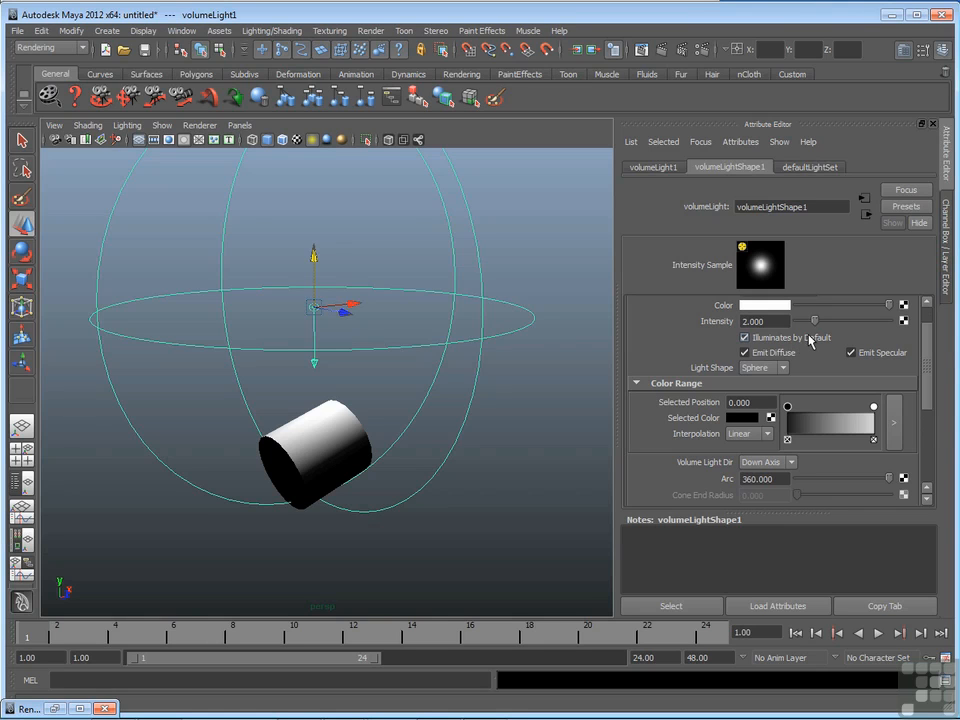
{"action": "left_click", "coordinate": [744, 336]}
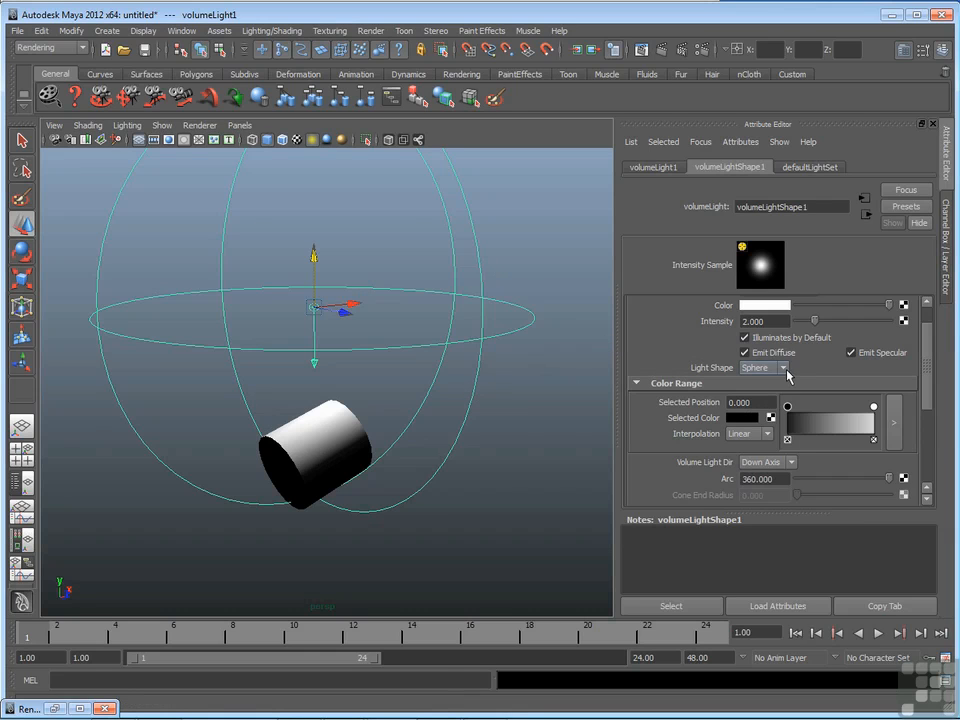
{"action": "left_click", "coordinate": [762, 368]}
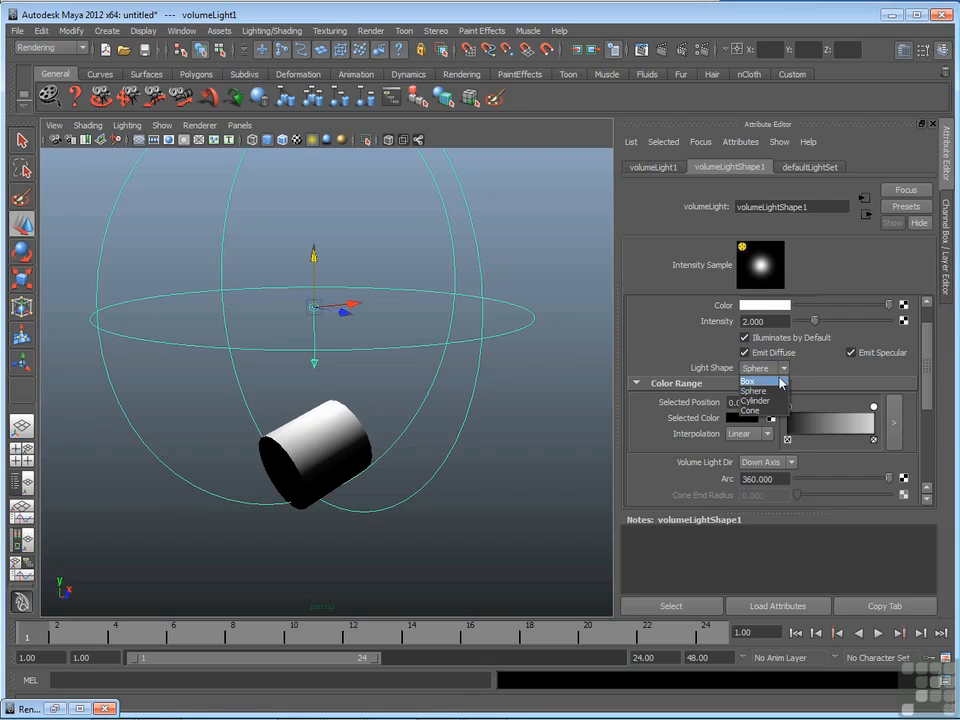
{"action": "left_click", "coordinate": [756, 400]}
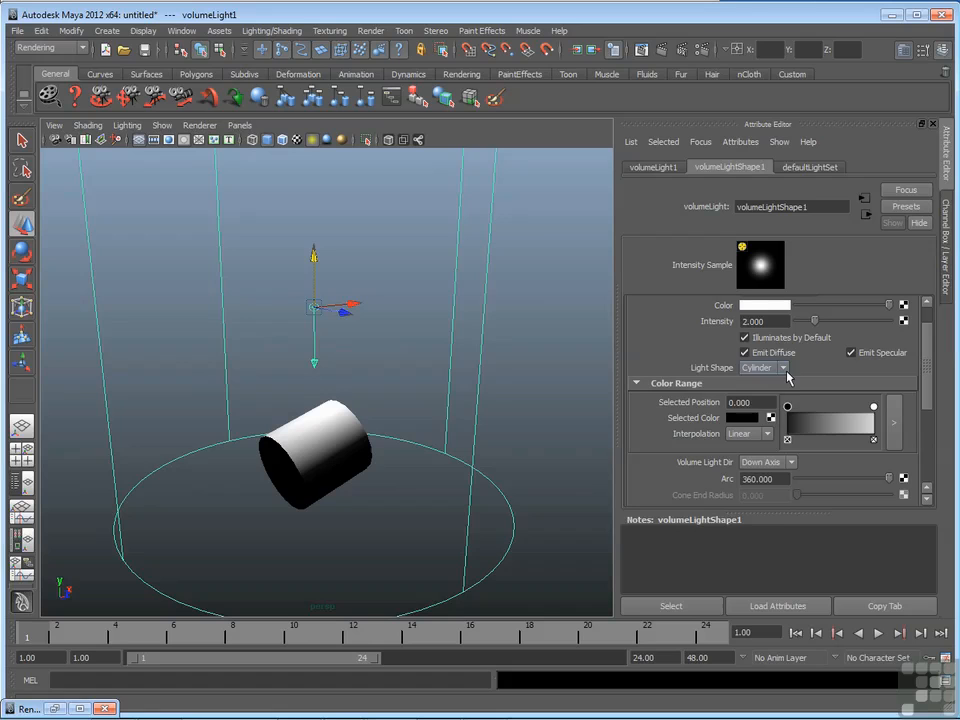
{"action": "left_click", "coordinate": [784, 368]}
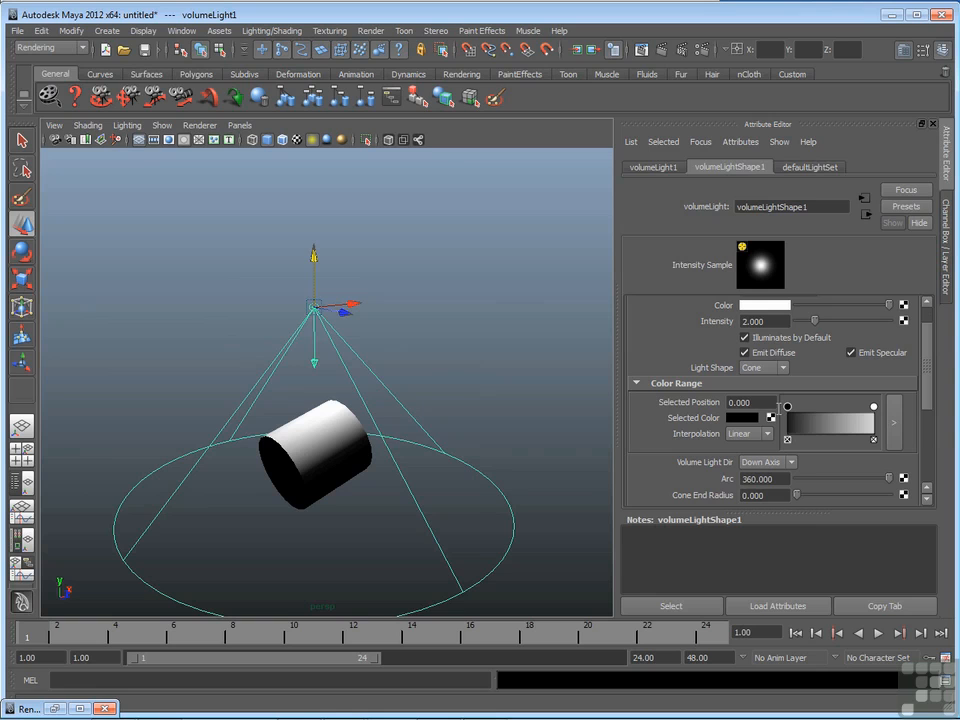
{"action": "left_click", "coordinate": [764, 368]}
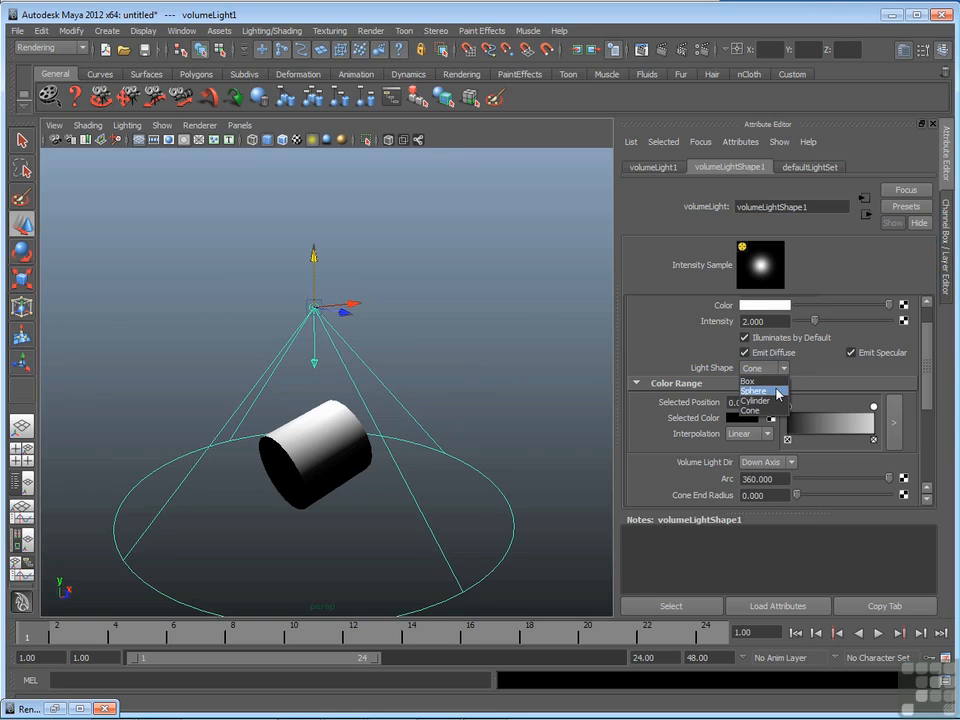
{"action": "left_click", "coordinate": [756, 390]}
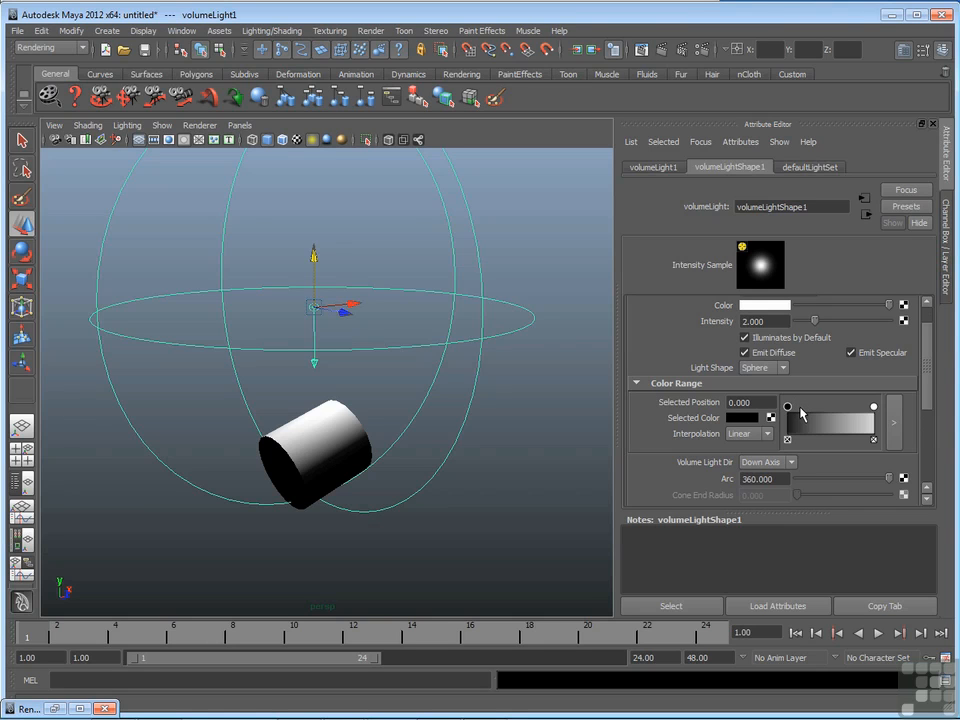
{"action": "mouse_move", "coordinate": [870, 410]}
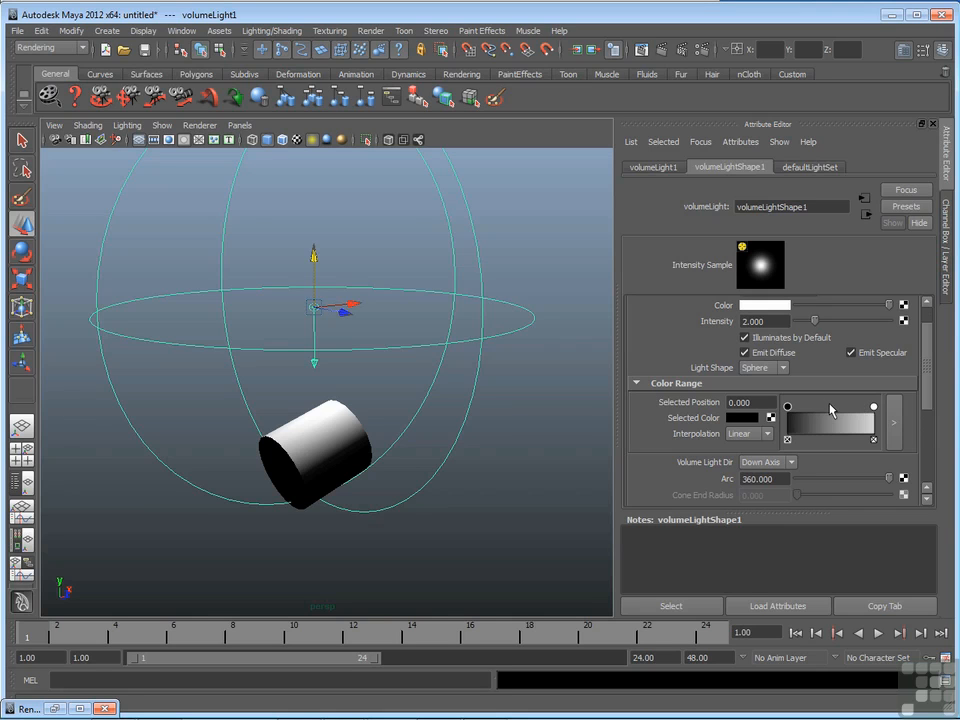
{"action": "mouse_move", "coordinate": [808, 410]}
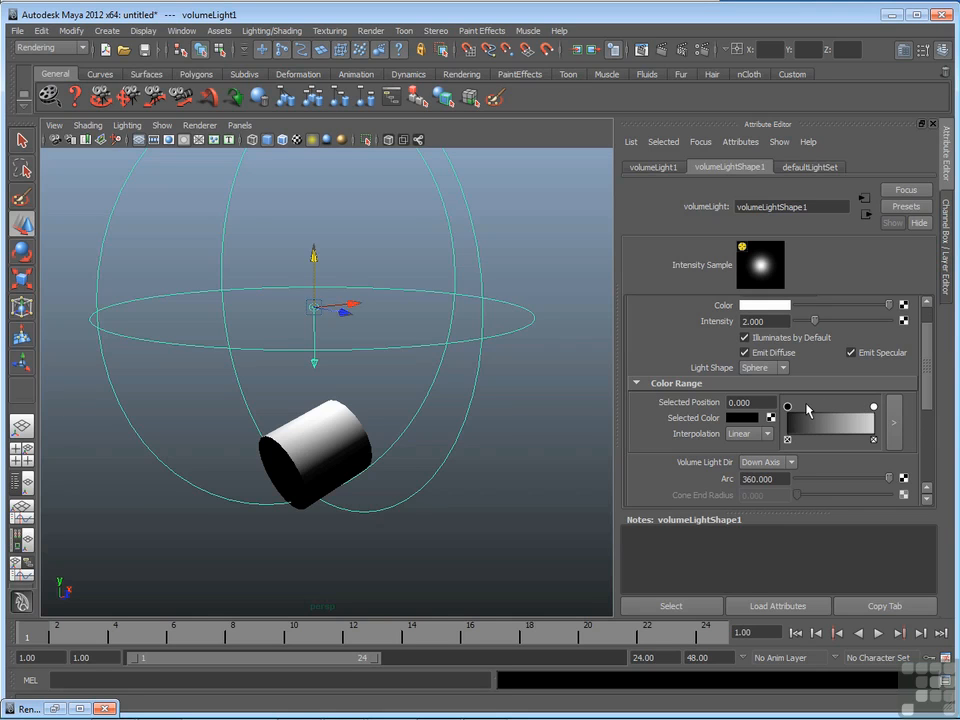
{"action": "mouse_move", "coordinate": [804, 412]}
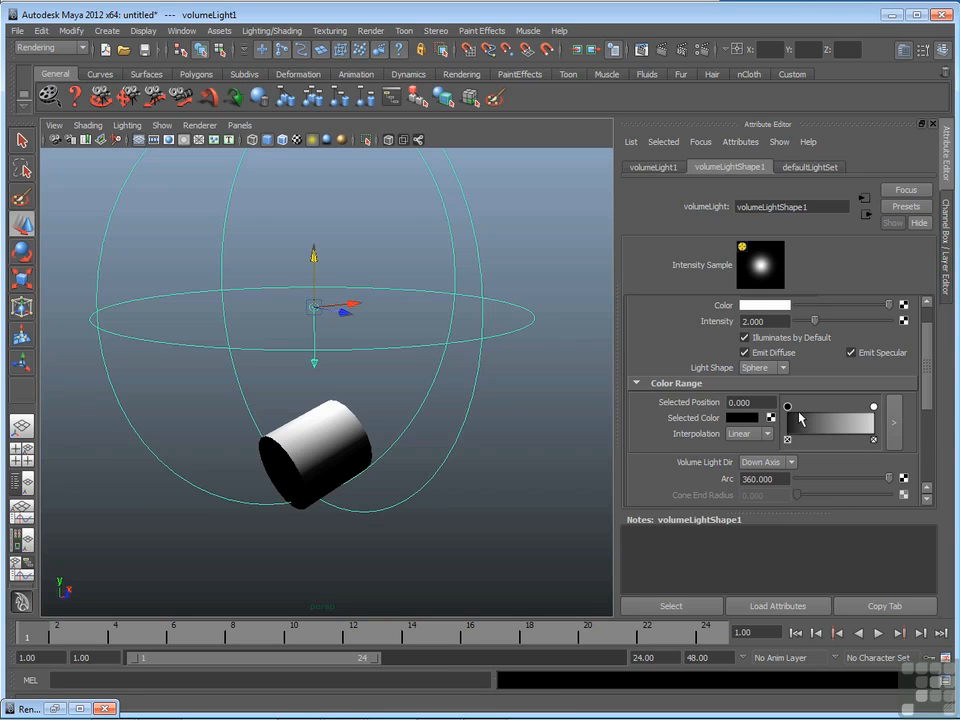
{"action": "mouse_move", "coordinate": [810, 420]}
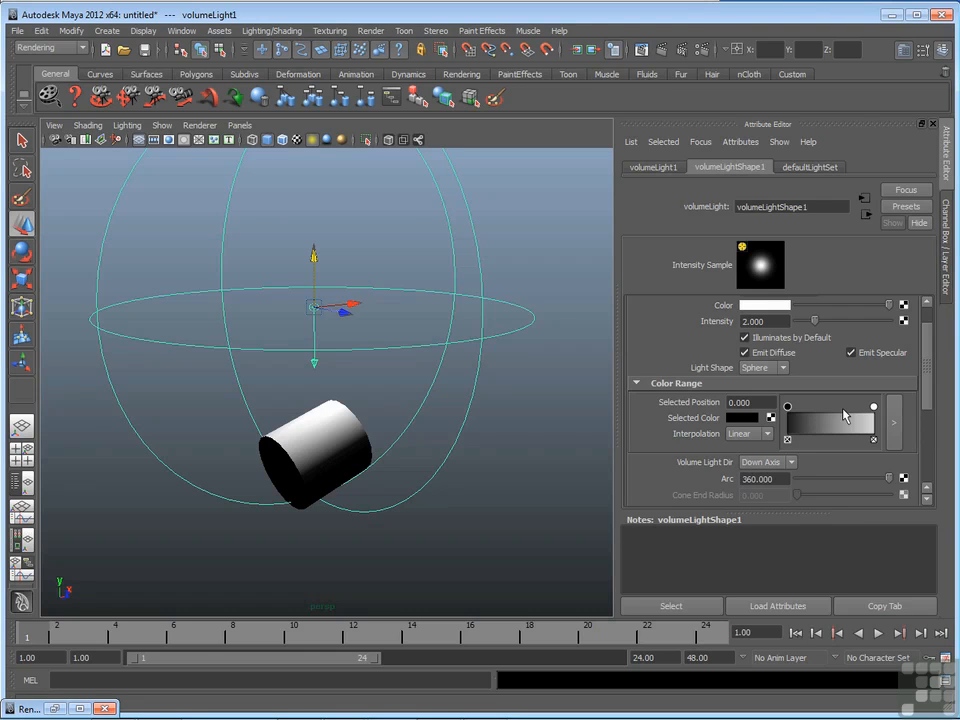
Step: Slide the color range stops to about 0.42 and to Selected Position 1.000
{"action": "left_click_drag", "start_coordinate": [788, 406], "coordinate": [796, 410]}
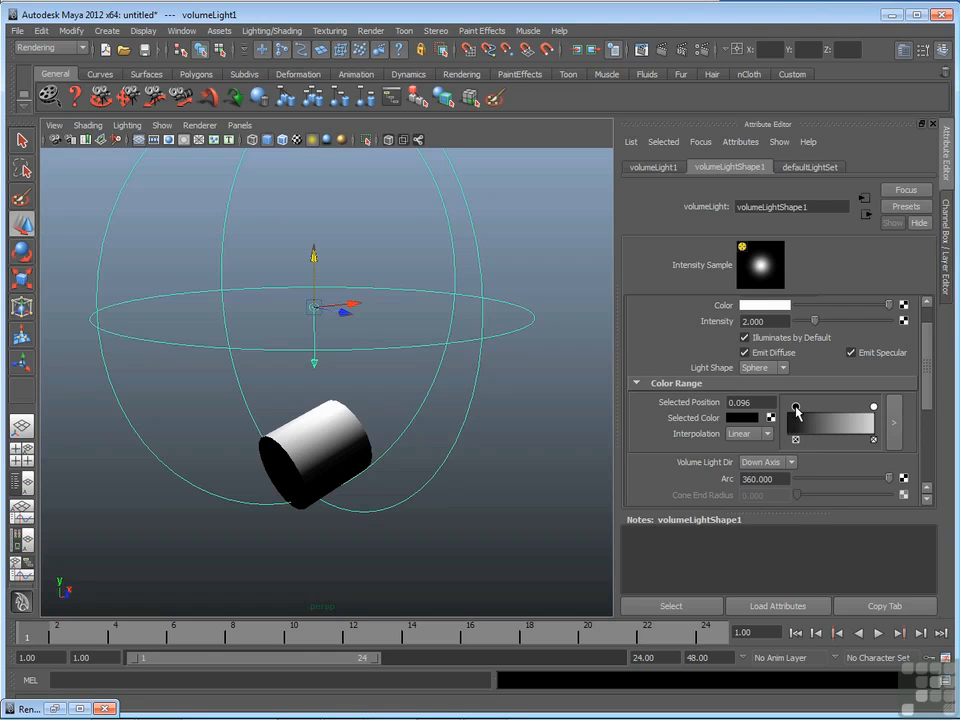
{"action": "left_click_drag", "start_coordinate": [796, 408], "coordinate": [824, 408]}
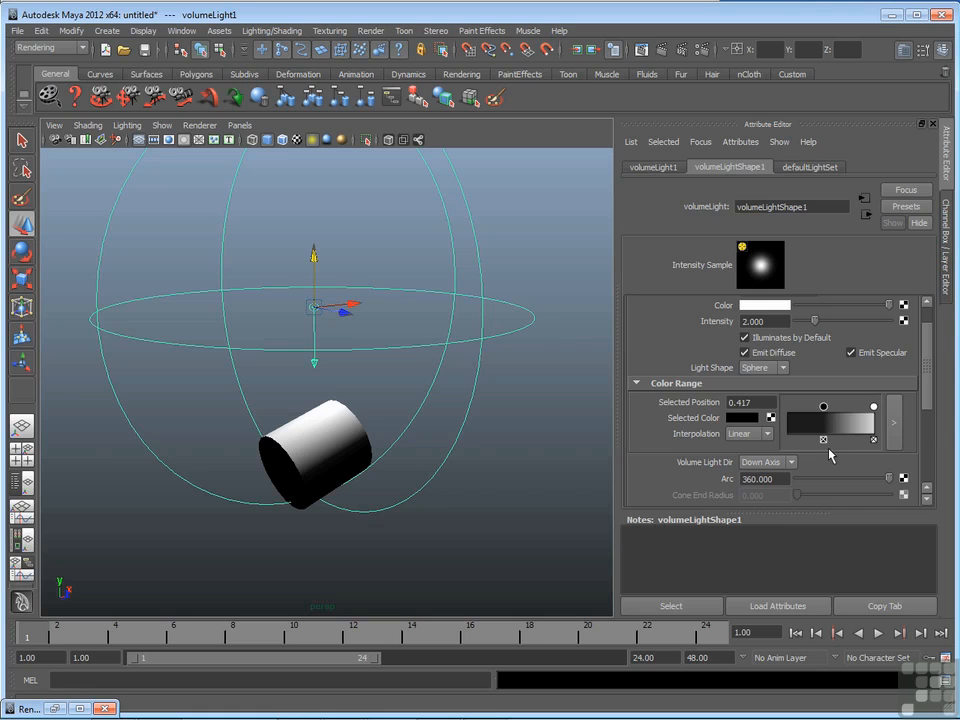
{"action": "mouse_move", "coordinate": [818, 436]}
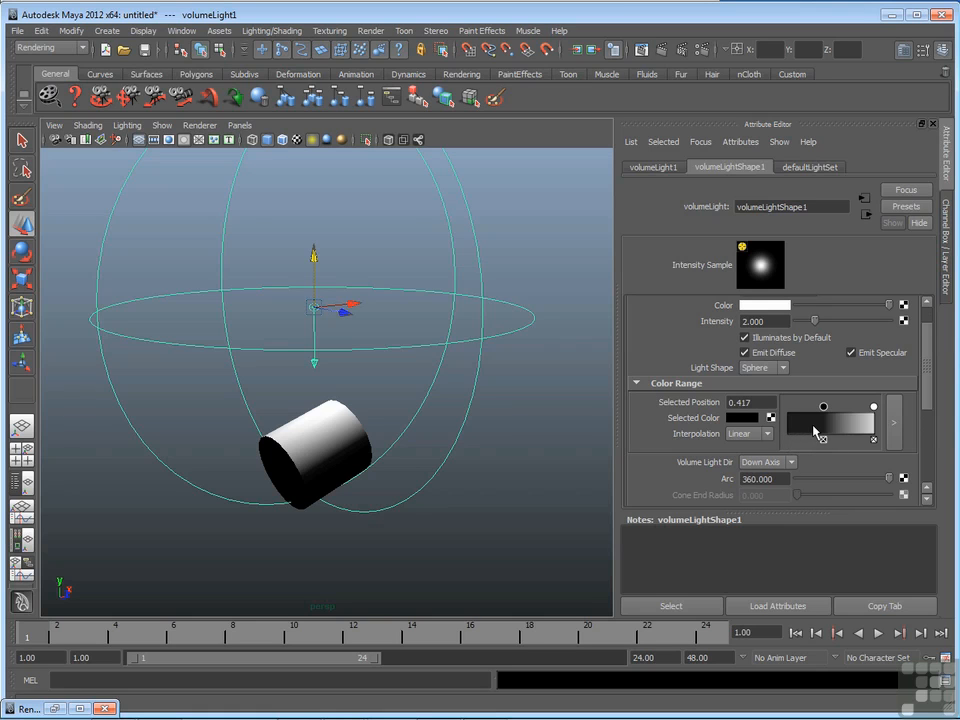
{"action": "mouse_move", "coordinate": [840, 432]}
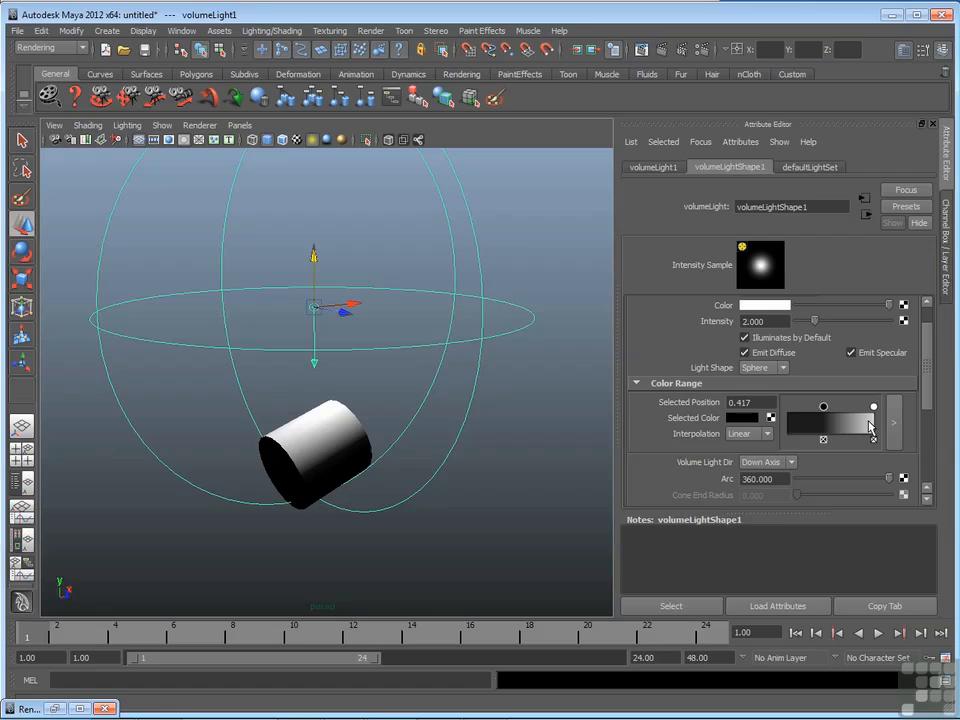
{"action": "left_click_drag", "start_coordinate": [824, 404], "coordinate": [852, 404]}
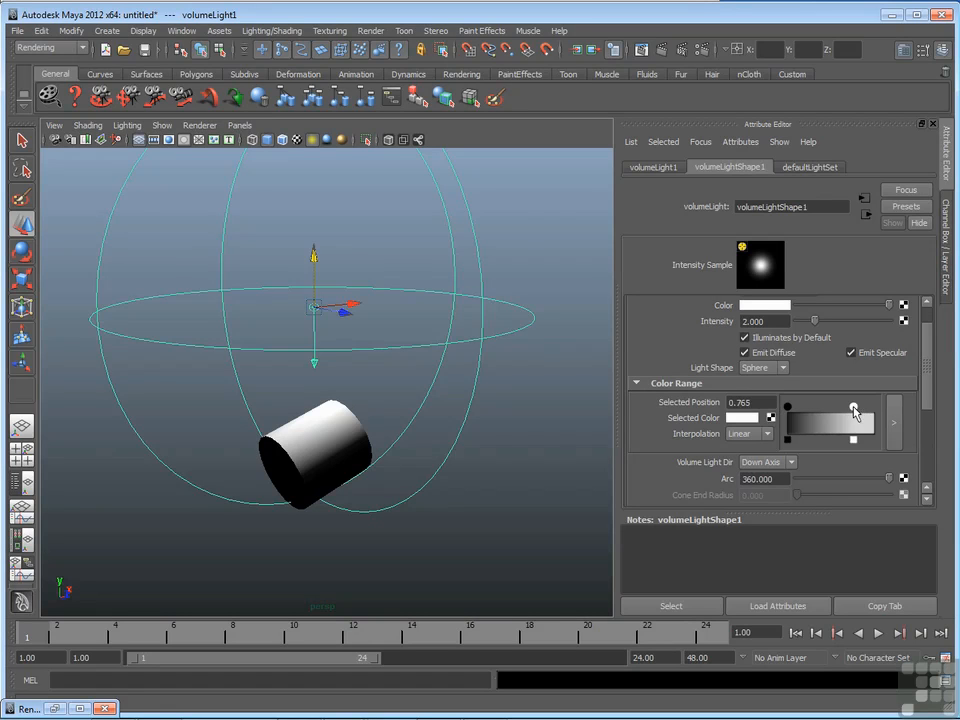
{"action": "left_click_drag", "start_coordinate": [854, 408], "coordinate": [872, 408]}
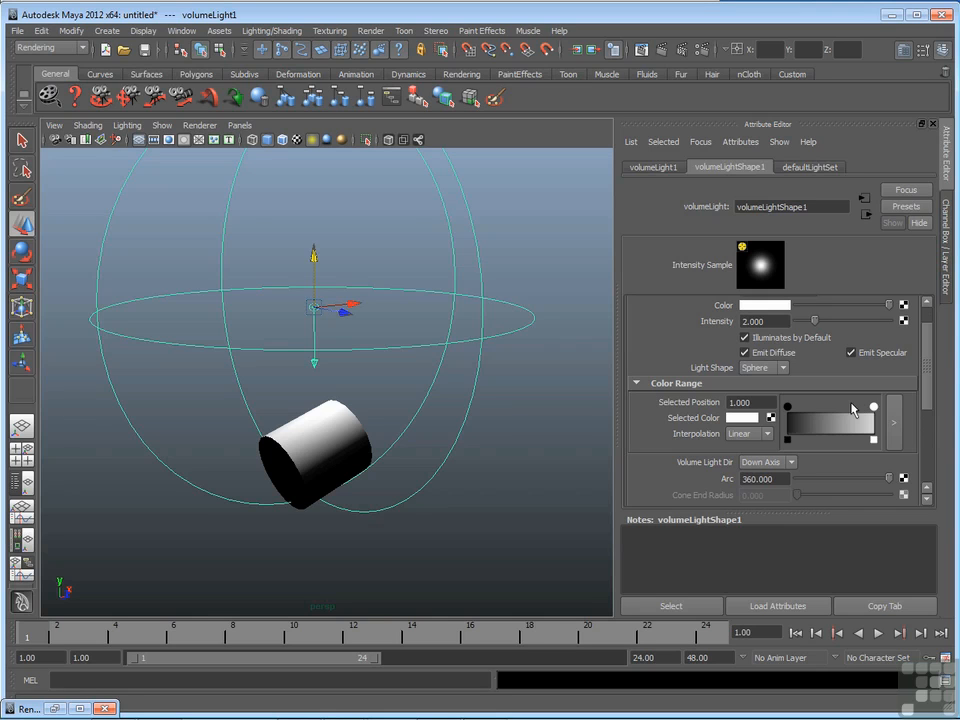
{"action": "mouse_move", "coordinate": [878, 414]}
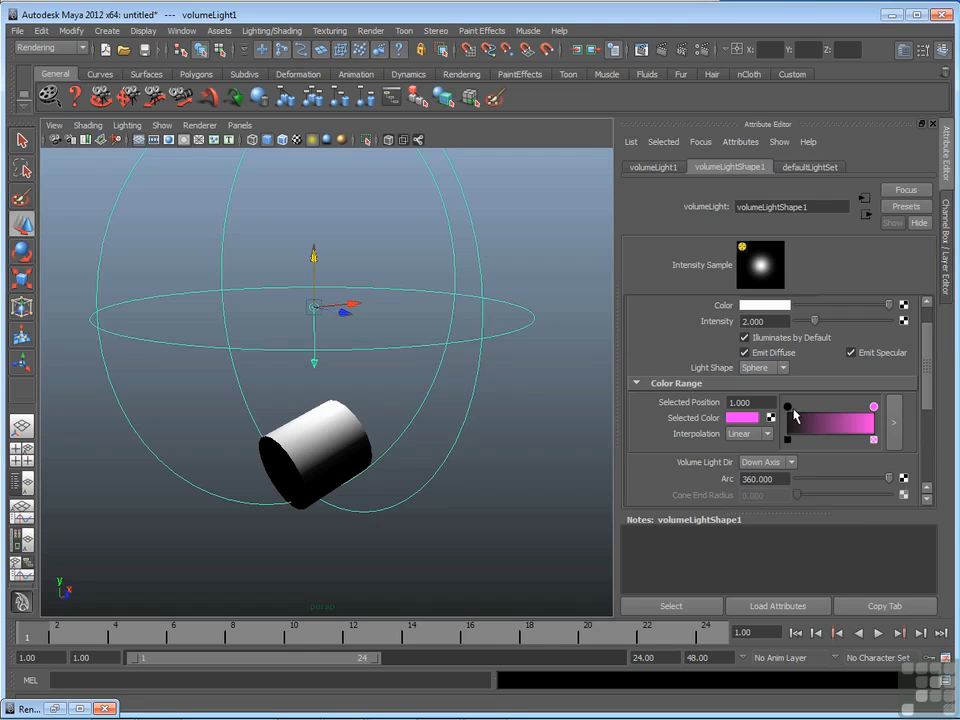
{"action": "mouse_move", "coordinate": [864, 414]}
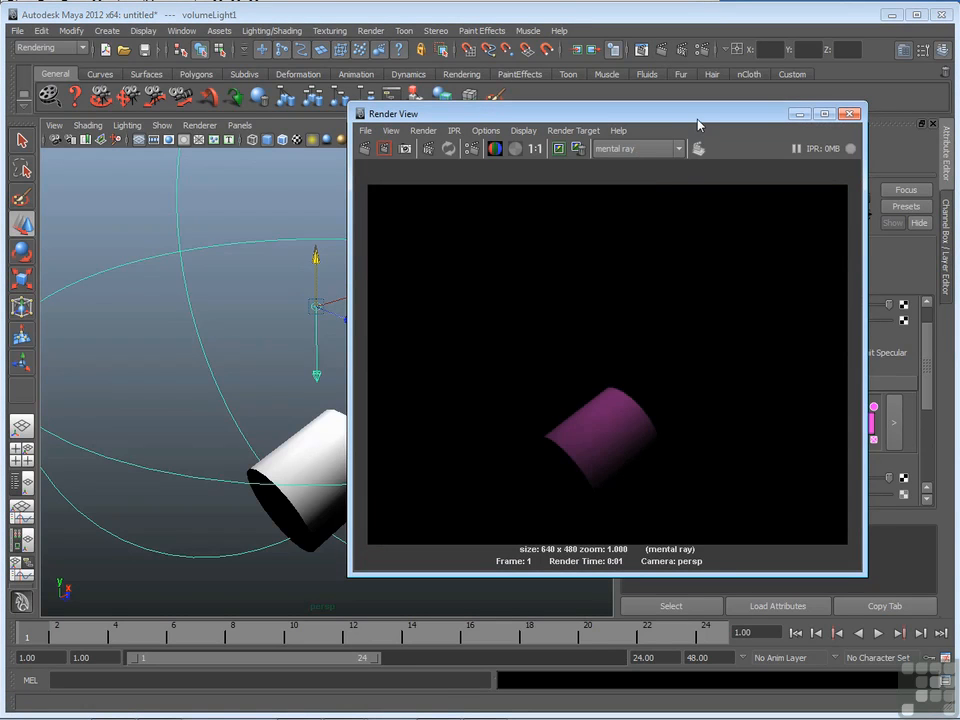
Step: Move the render preview aside to reveal the volume light settings
{"action": "left_click_drag", "start_coordinate": [698, 112], "coordinate": [384, 118]}
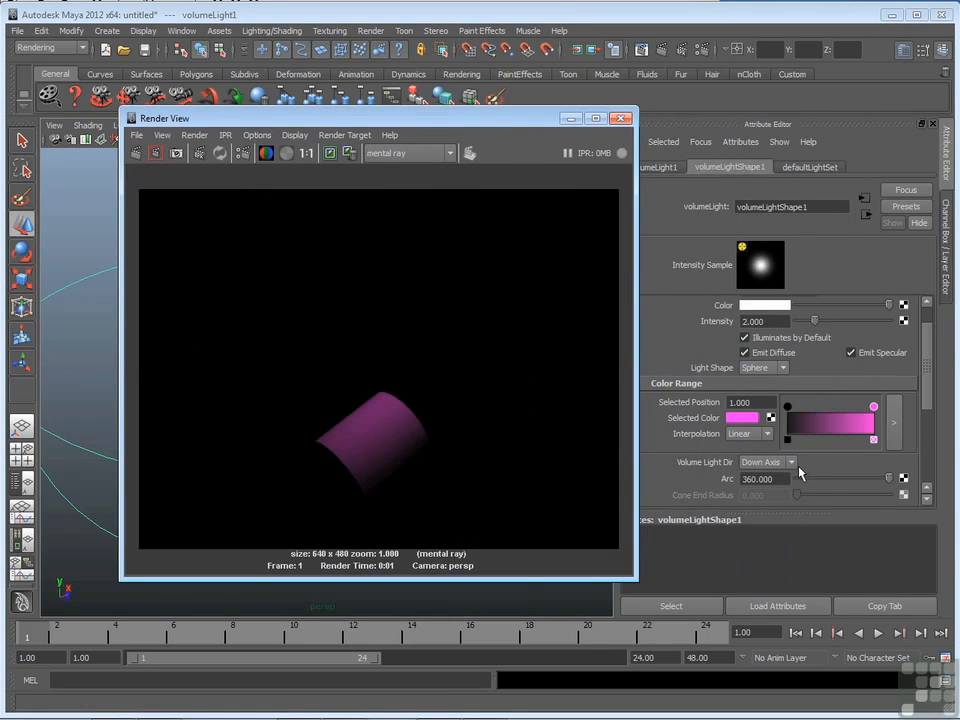
Step: Expose the Volume Light Dir choices to switch from Down Axis to Inward
{"action": "left_click", "coordinate": [768, 462]}
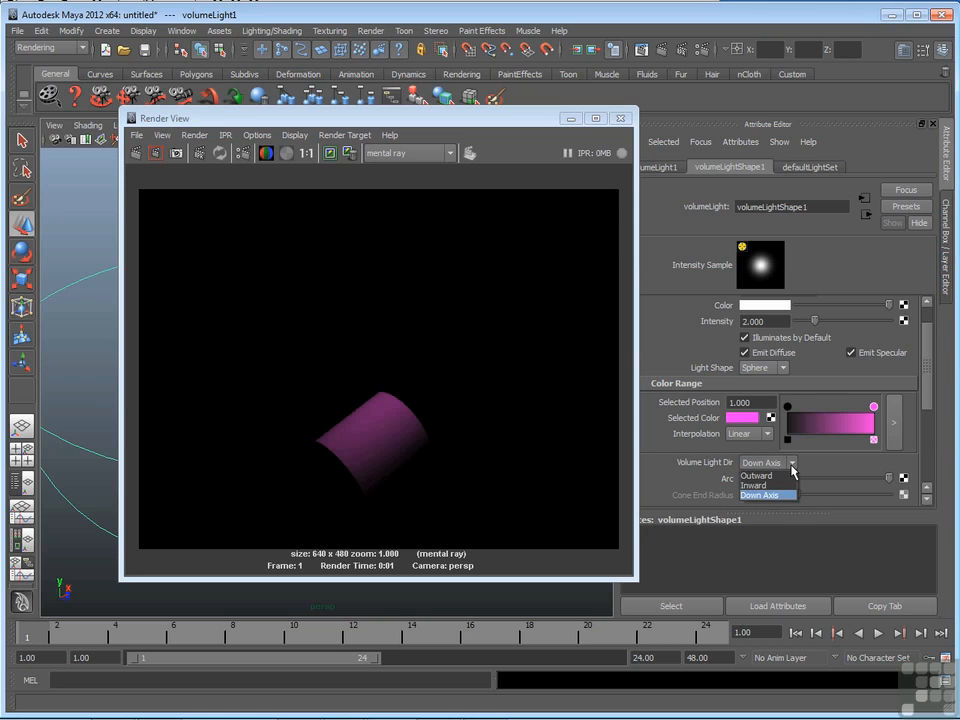
{"action": "mouse_move", "coordinate": [756, 476]}
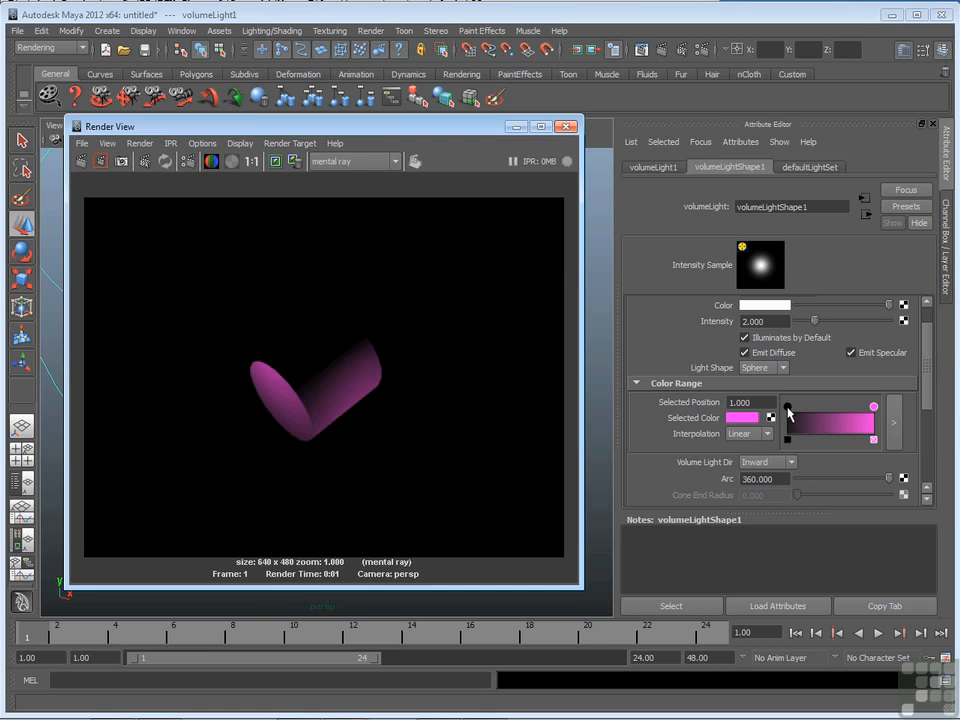
Step: Set the left Color Range marker to yellow and reselect the volume light after rendering
{"action": "left_click", "coordinate": [742, 418]}
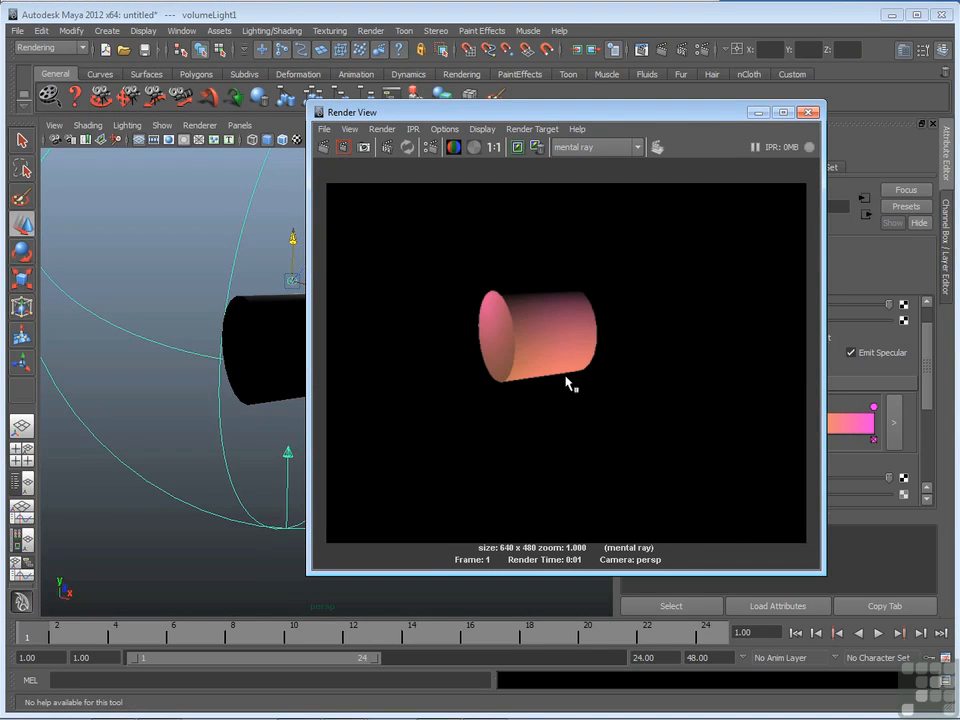
{"action": "mouse_move", "coordinate": [552, 382]}
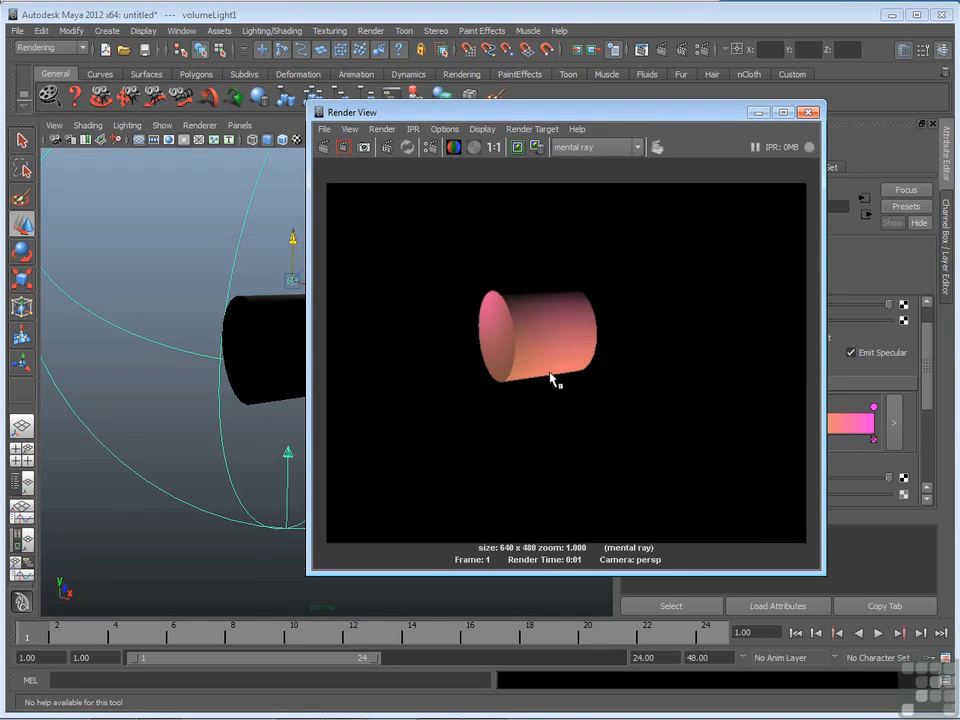
{"action": "mouse_move", "coordinate": [538, 468]}
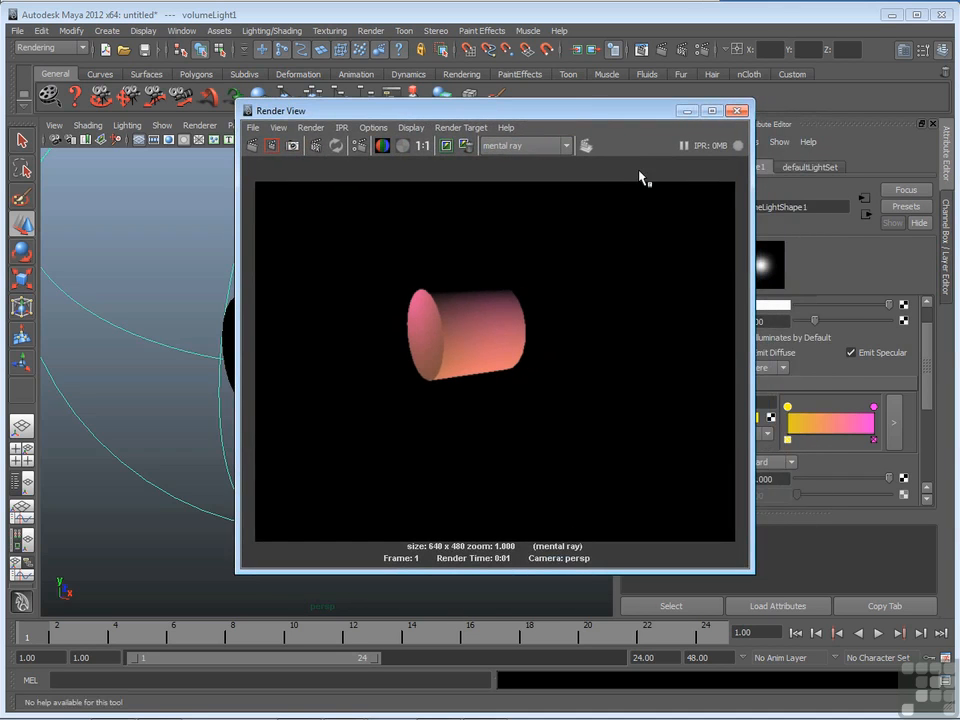
{"action": "mouse_move", "coordinate": [784, 356]}
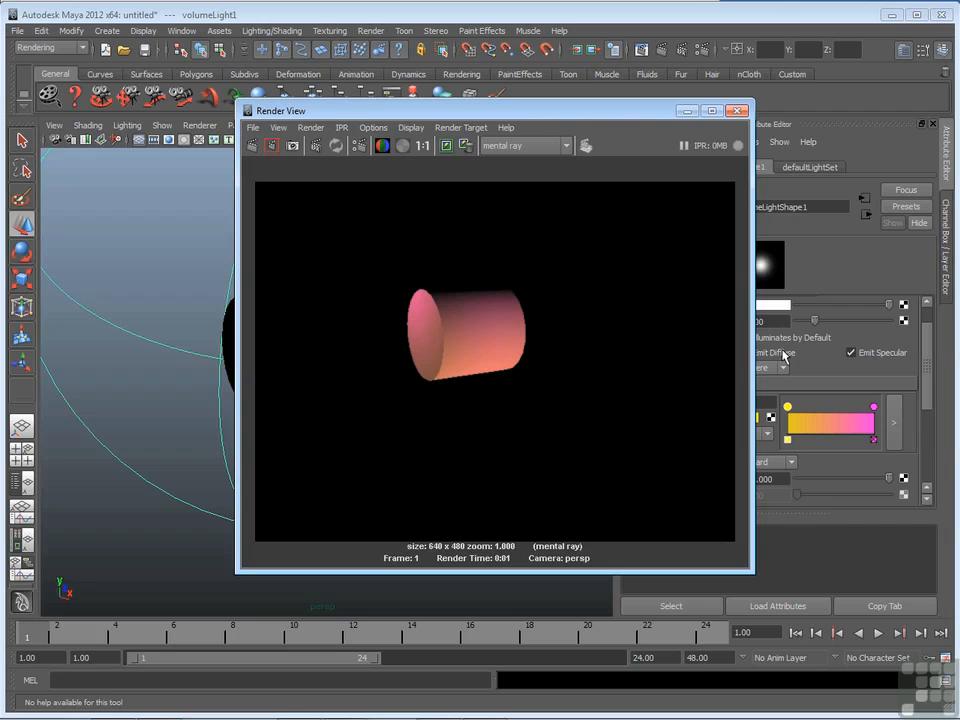
{"action": "mouse_move", "coordinate": [476, 284]}
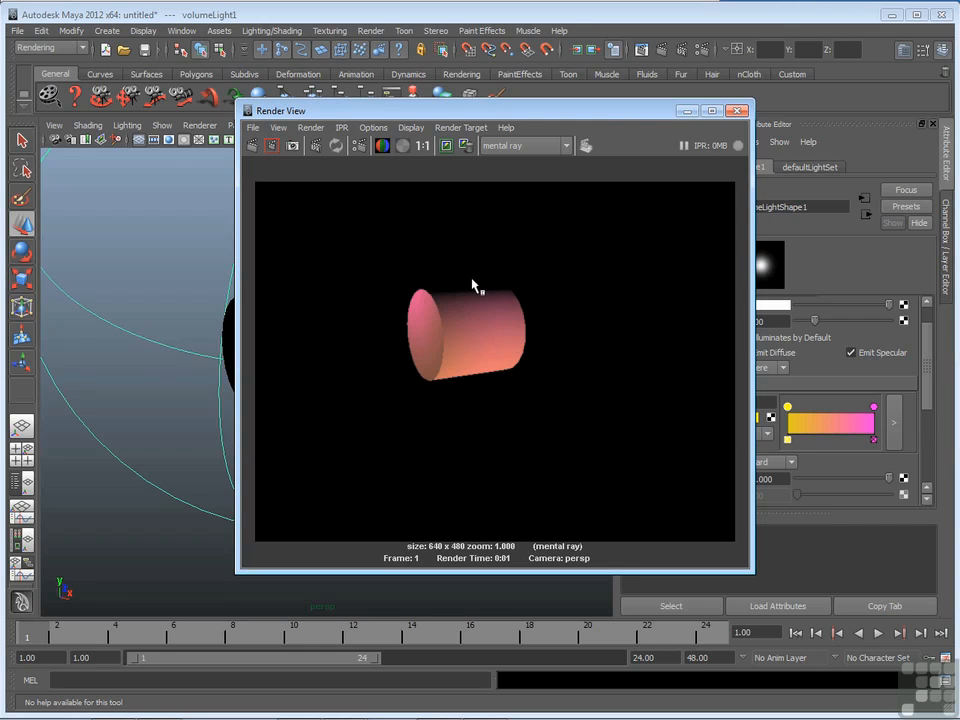
{"action": "mouse_move", "coordinate": [872, 432]}
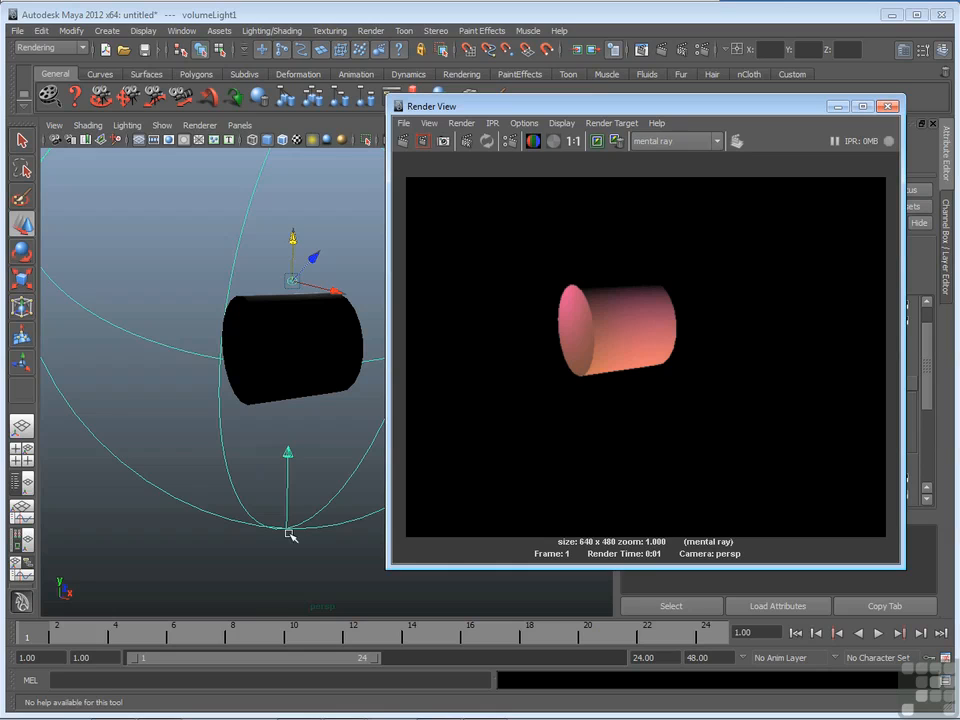
{"action": "mouse_move", "coordinate": [280, 390]}
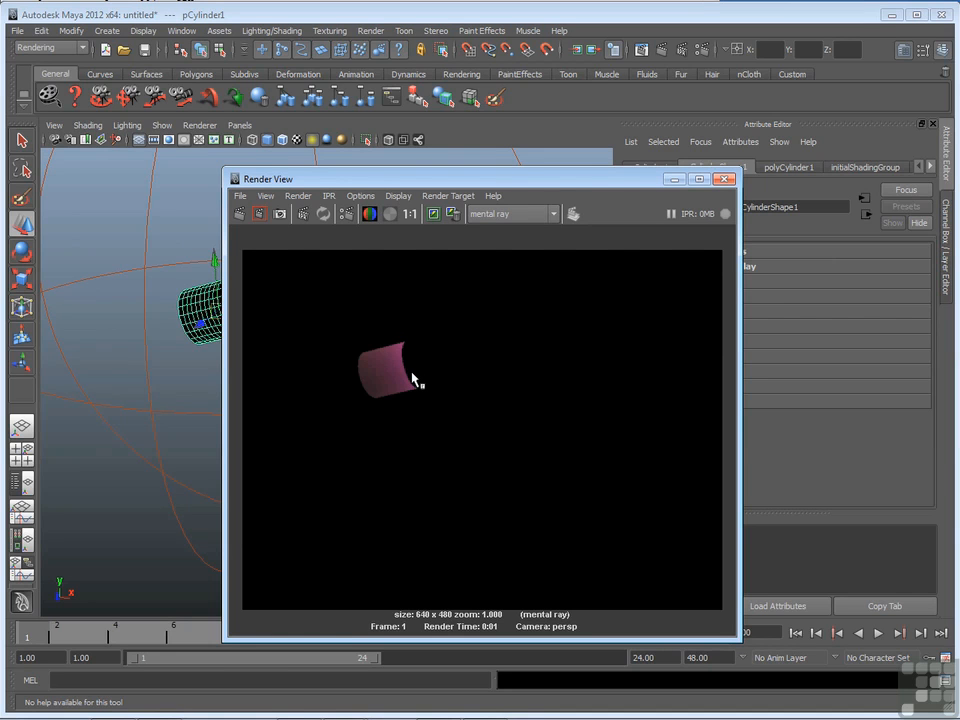
{"action": "left_click", "coordinate": [724, 178]}
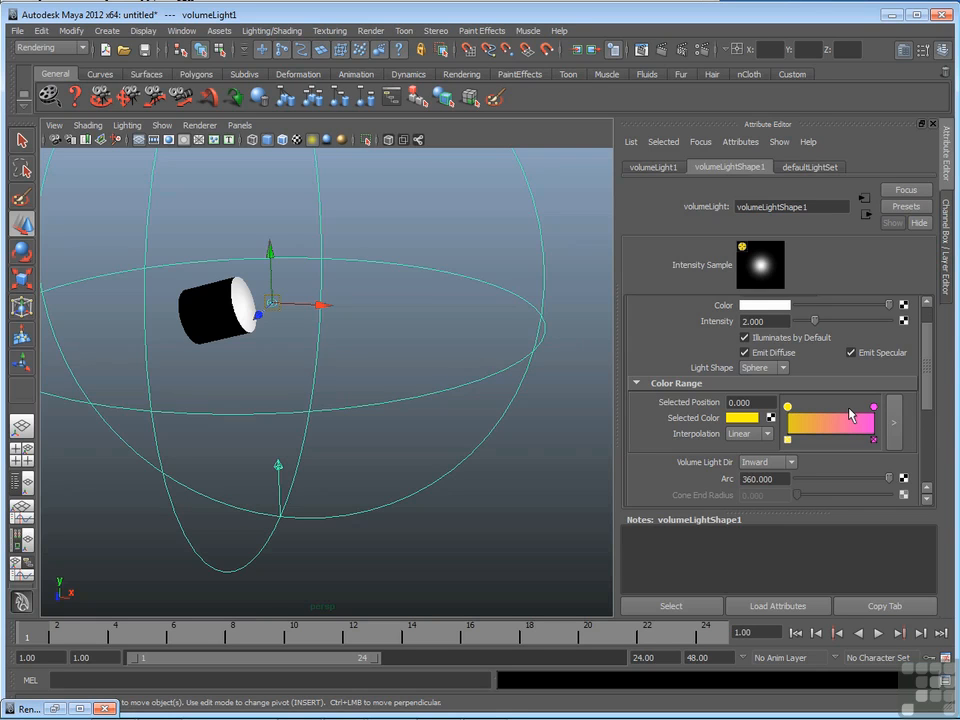
{"action": "mouse_move", "coordinate": [836, 430]}
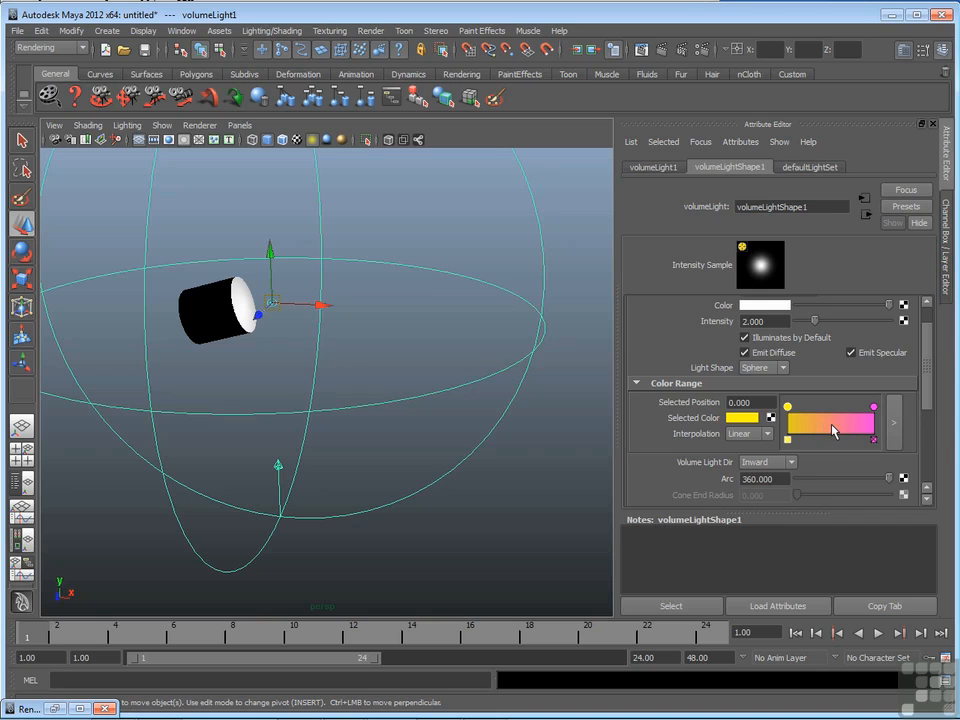
Step: Add a cyan marker at about 0.467 in the Color Range and render the cyan-to-purple cylinder
{"action": "left_click", "coordinate": [830, 422]}
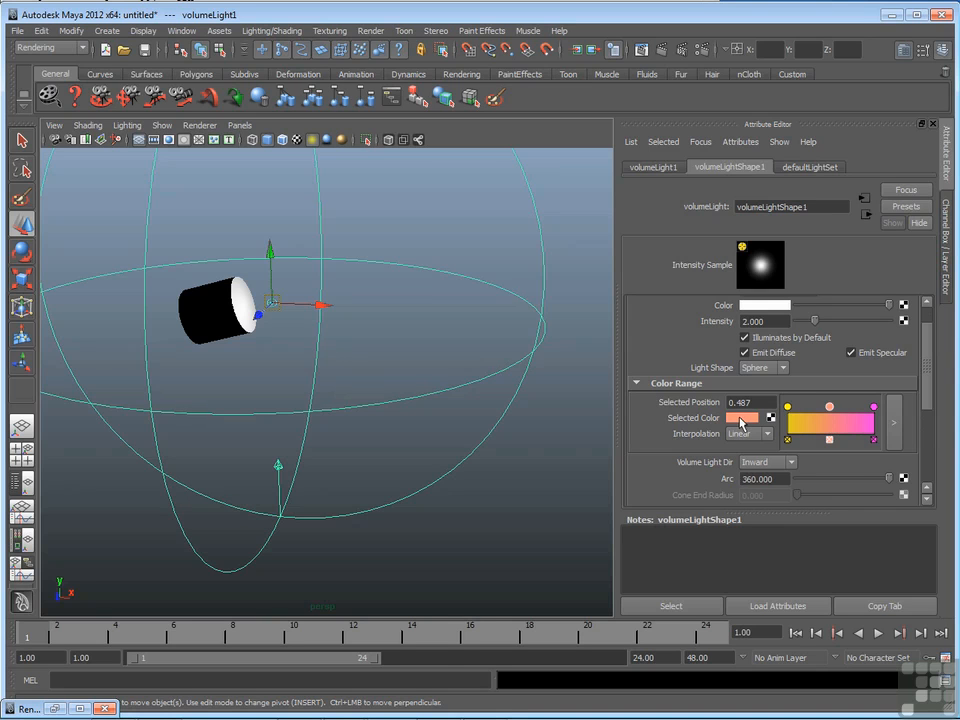
{"action": "left_click", "coordinate": [742, 418]}
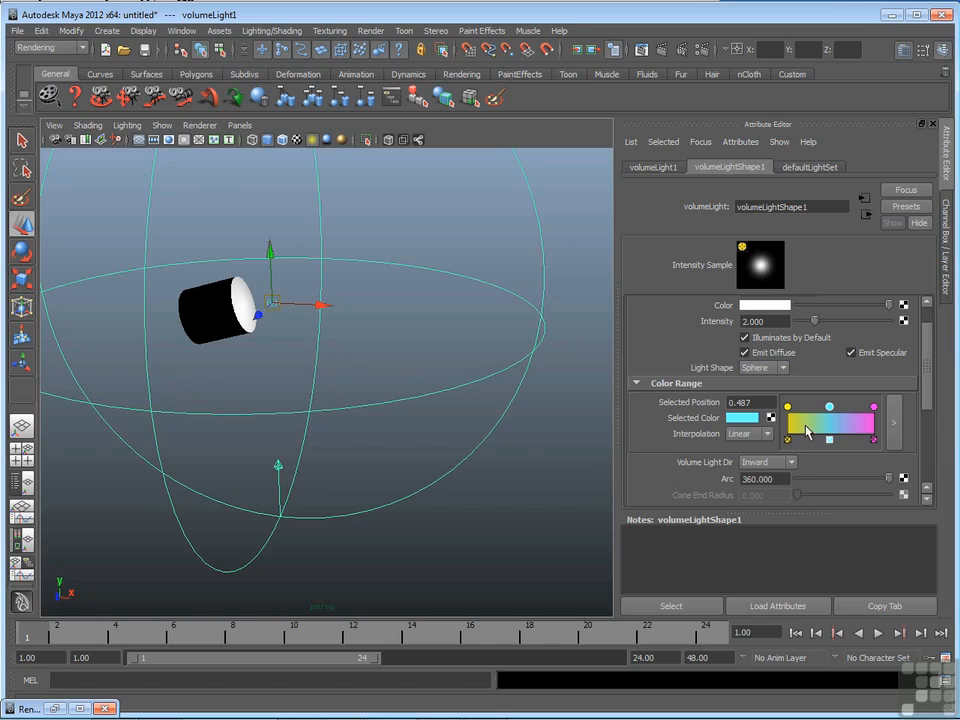
{"action": "mouse_move", "coordinate": [876, 428]}
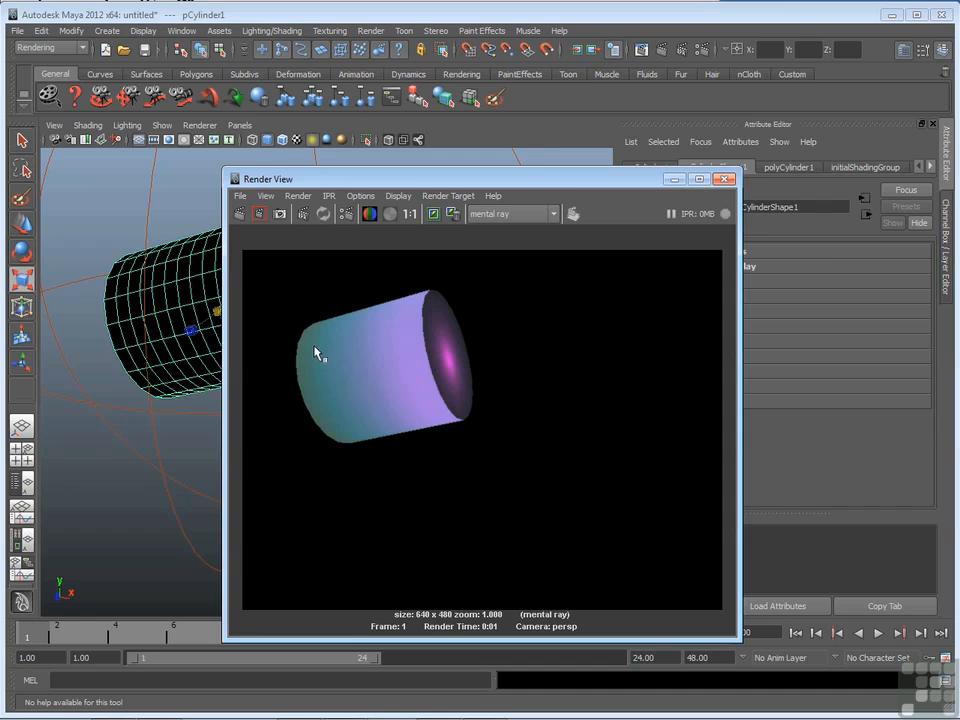
{"action": "mouse_move", "coordinate": [404, 356]}
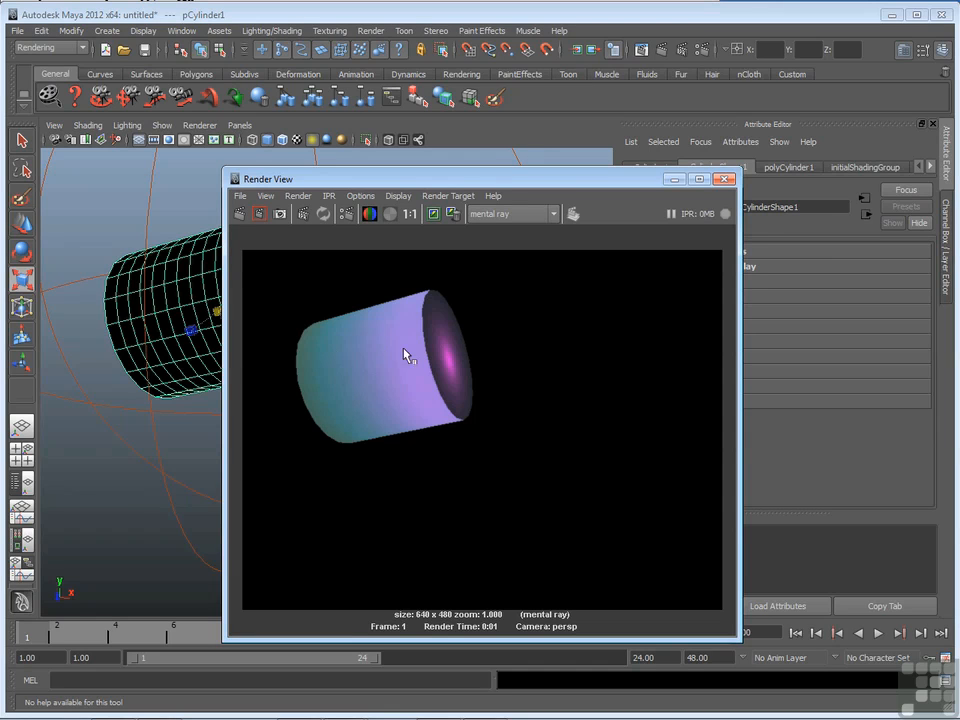
{"action": "mouse_move", "coordinate": [480, 412]}
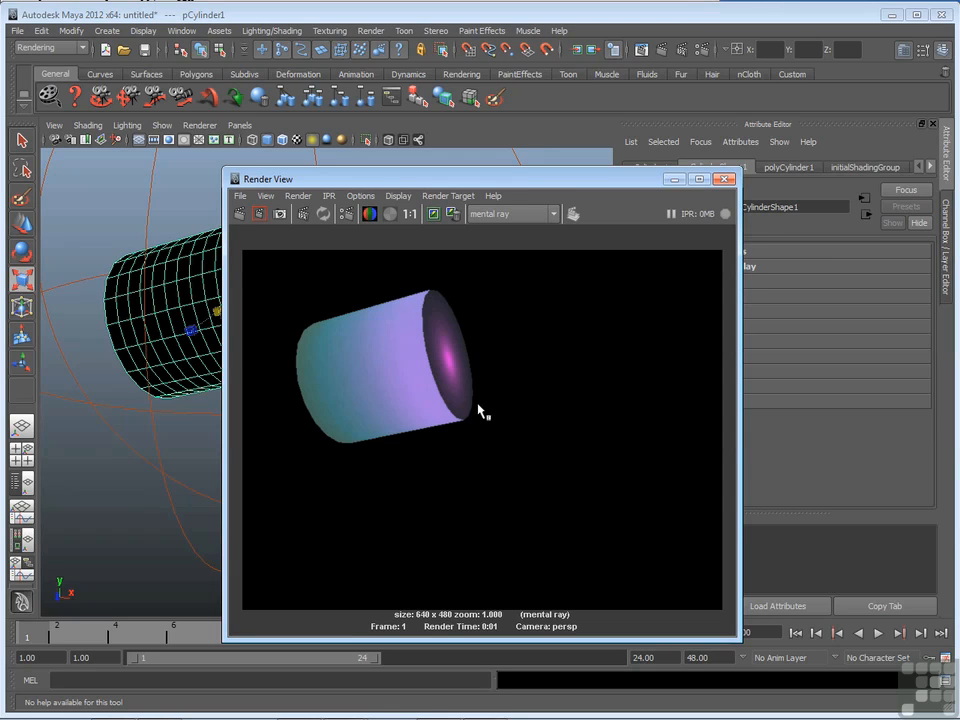
{"action": "mouse_move", "coordinate": [556, 190]}
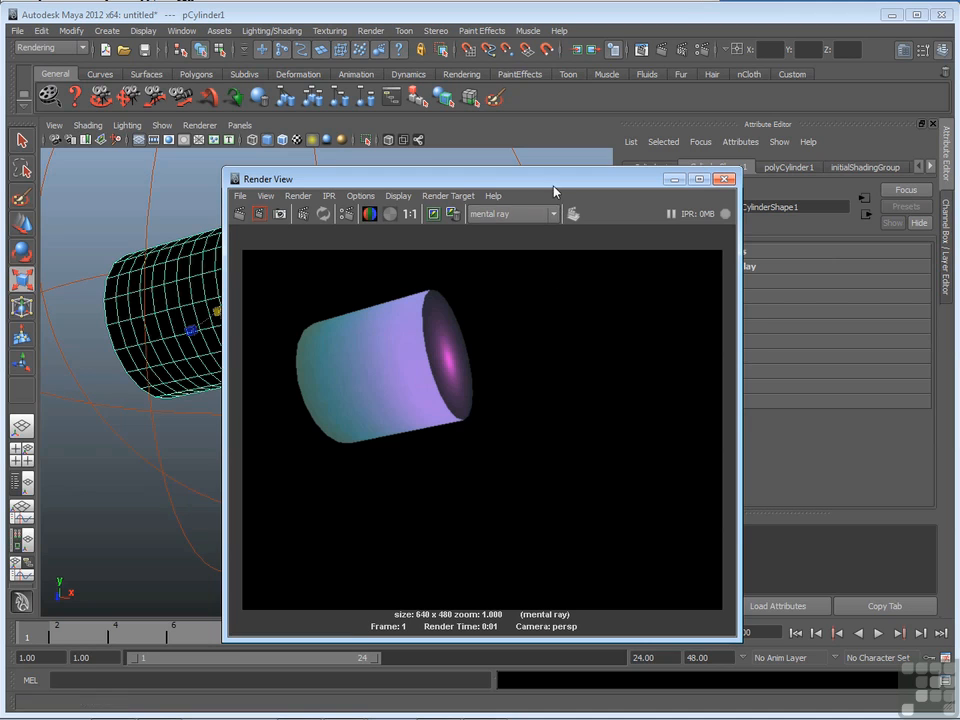
{"action": "left_click", "coordinate": [724, 178]}
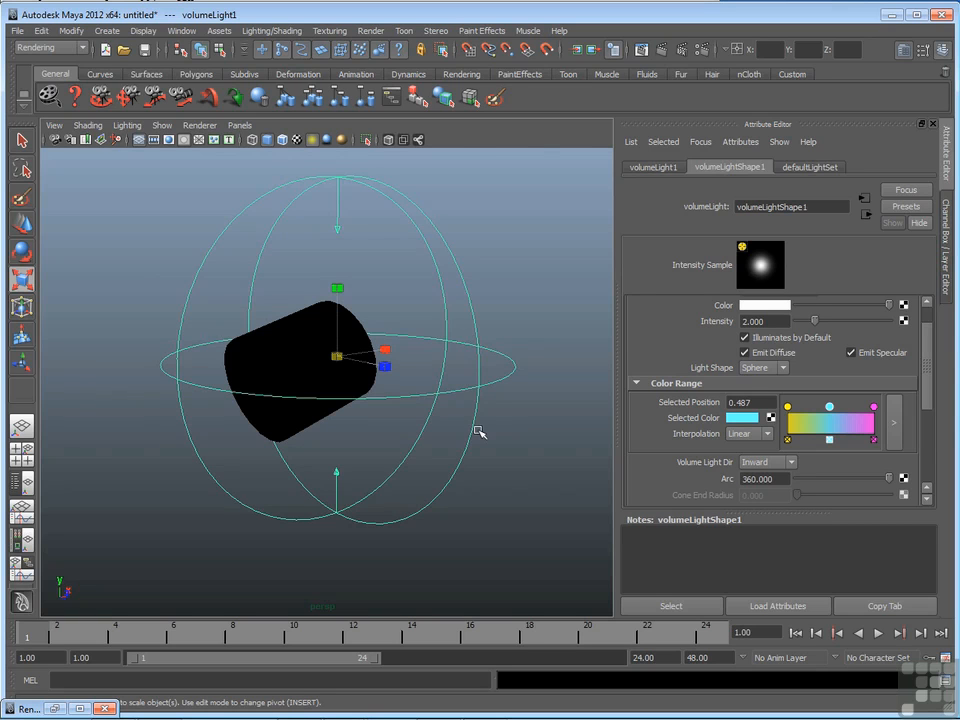
{"action": "mouse_move", "coordinate": [456, 352]}
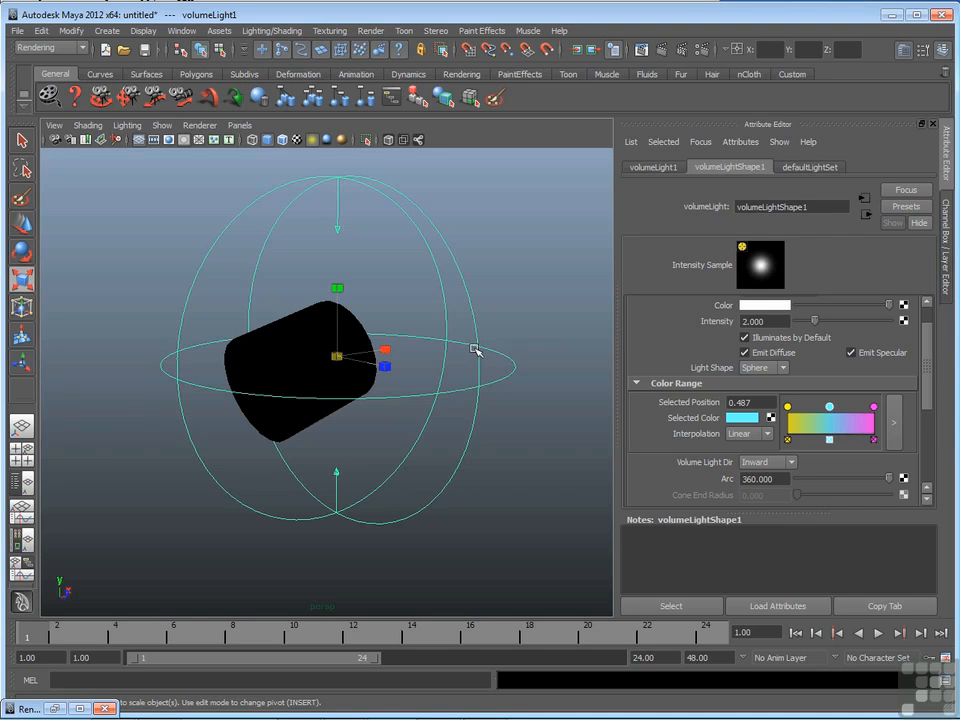
{"action": "mouse_move", "coordinate": [470, 344]}
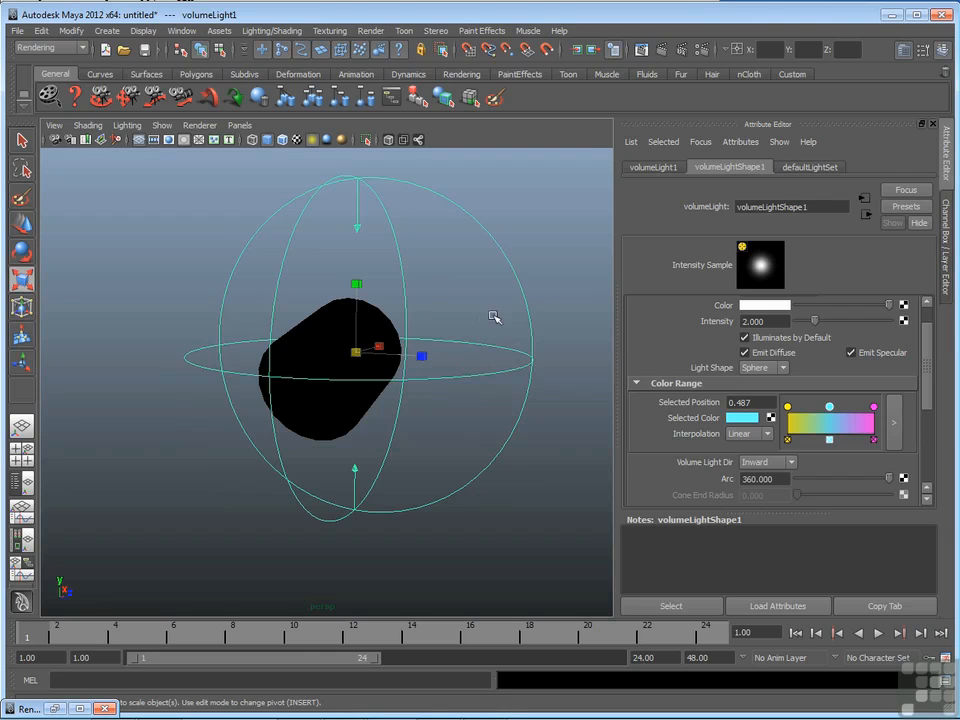
{"action": "mouse_move", "coordinate": [552, 364]}
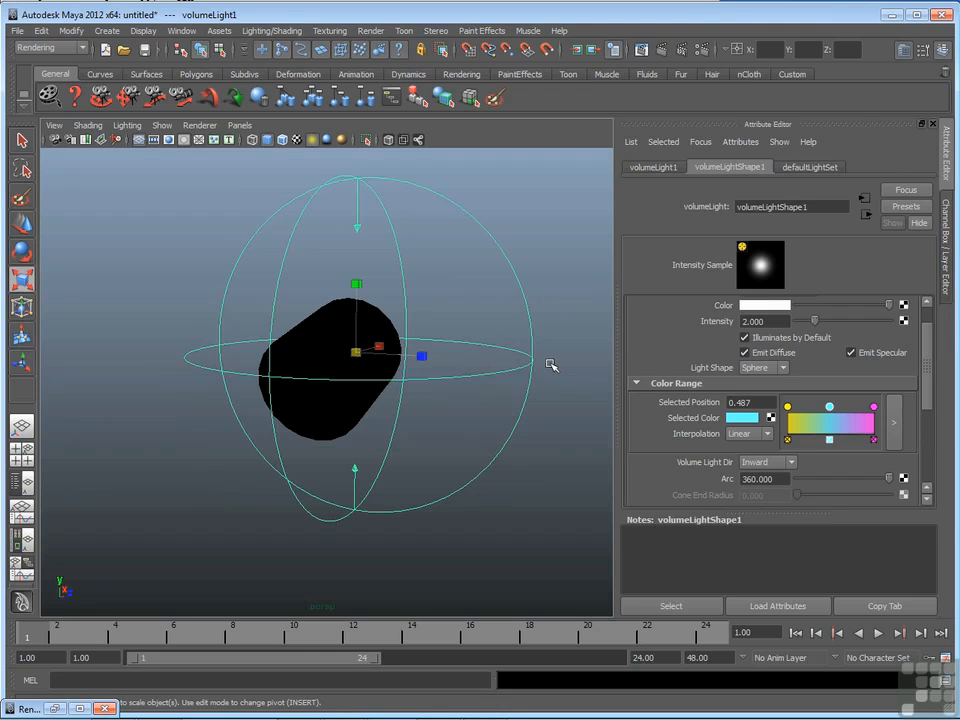